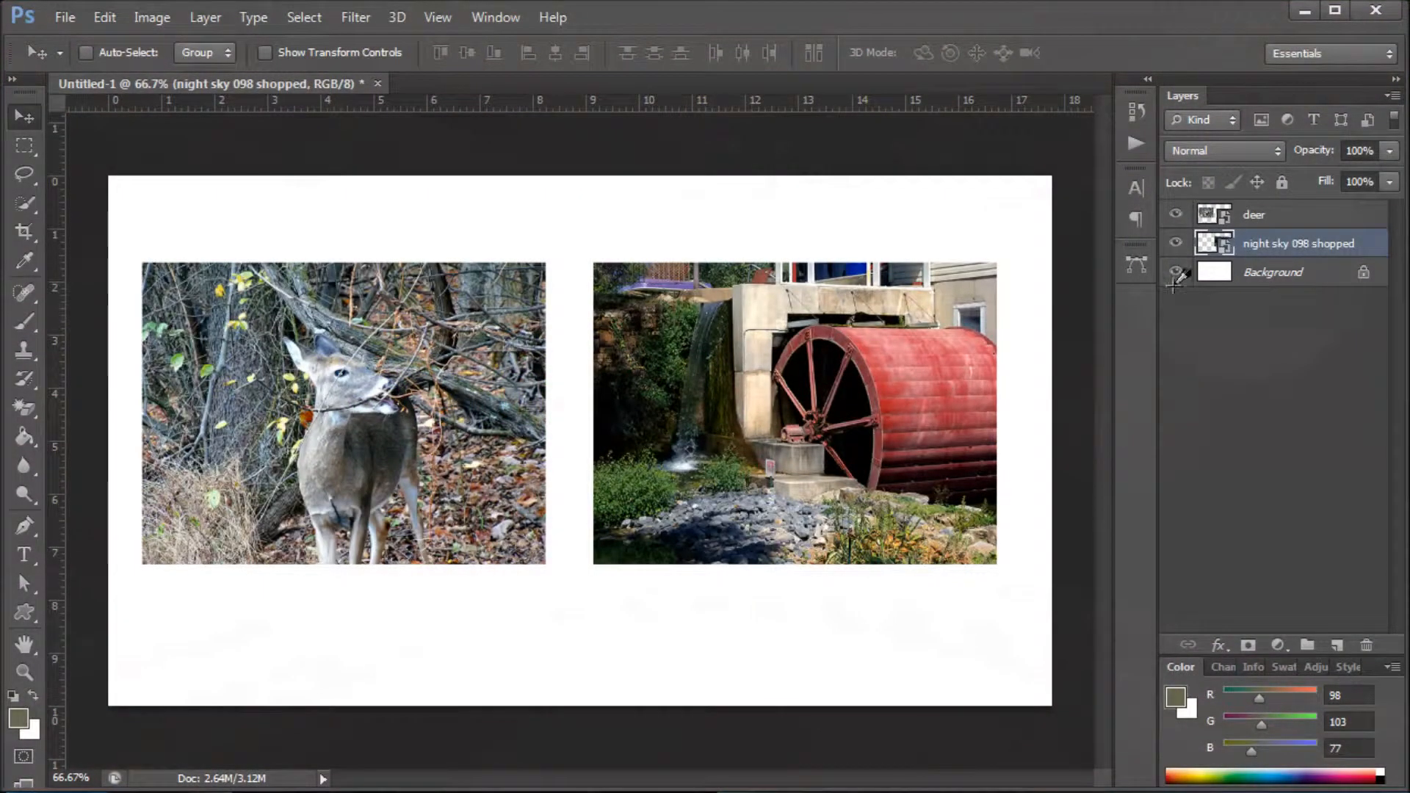
# - Make the deer photo the active layer and put it into Free Transform
pyautogui.click(1282, 214)
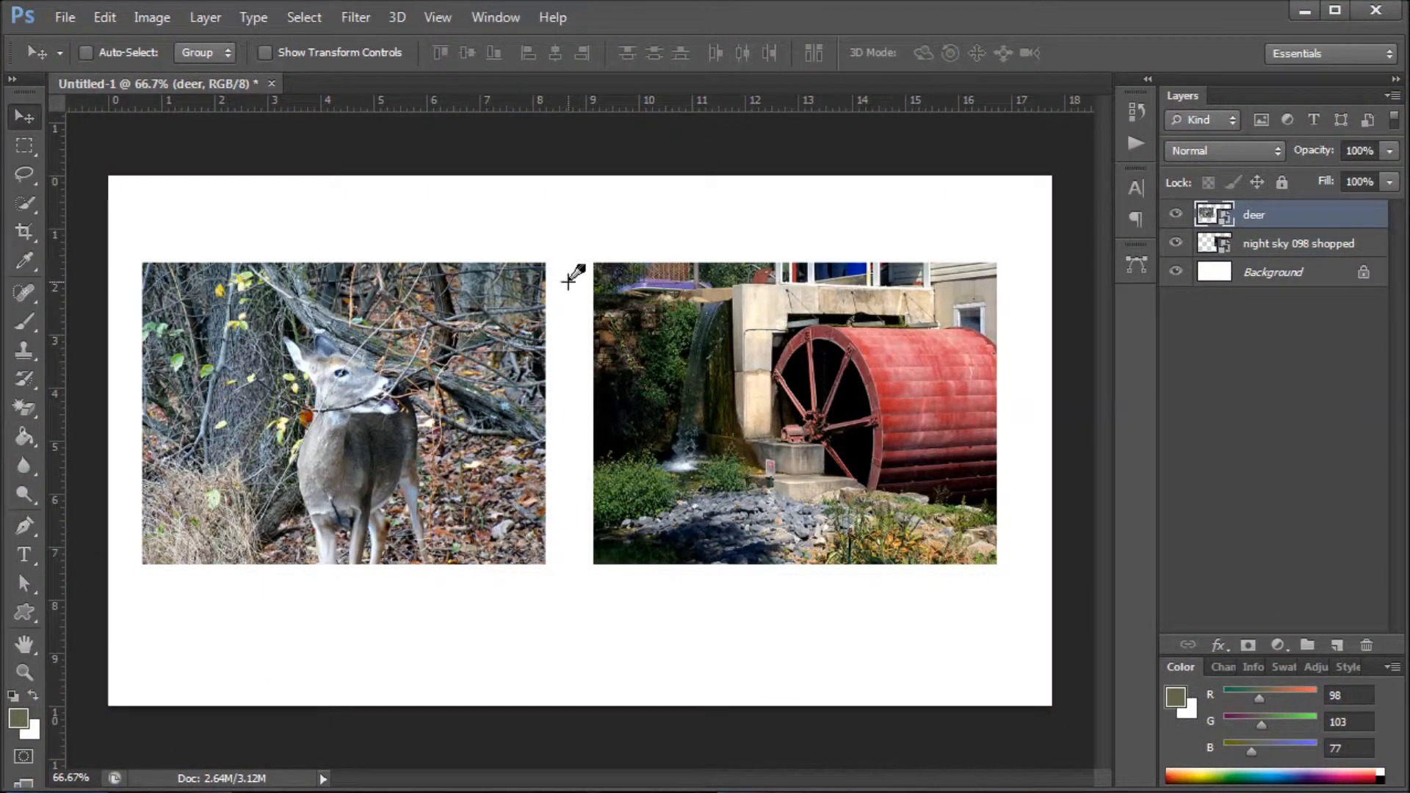
pyautogui.moveTo(455, 252)
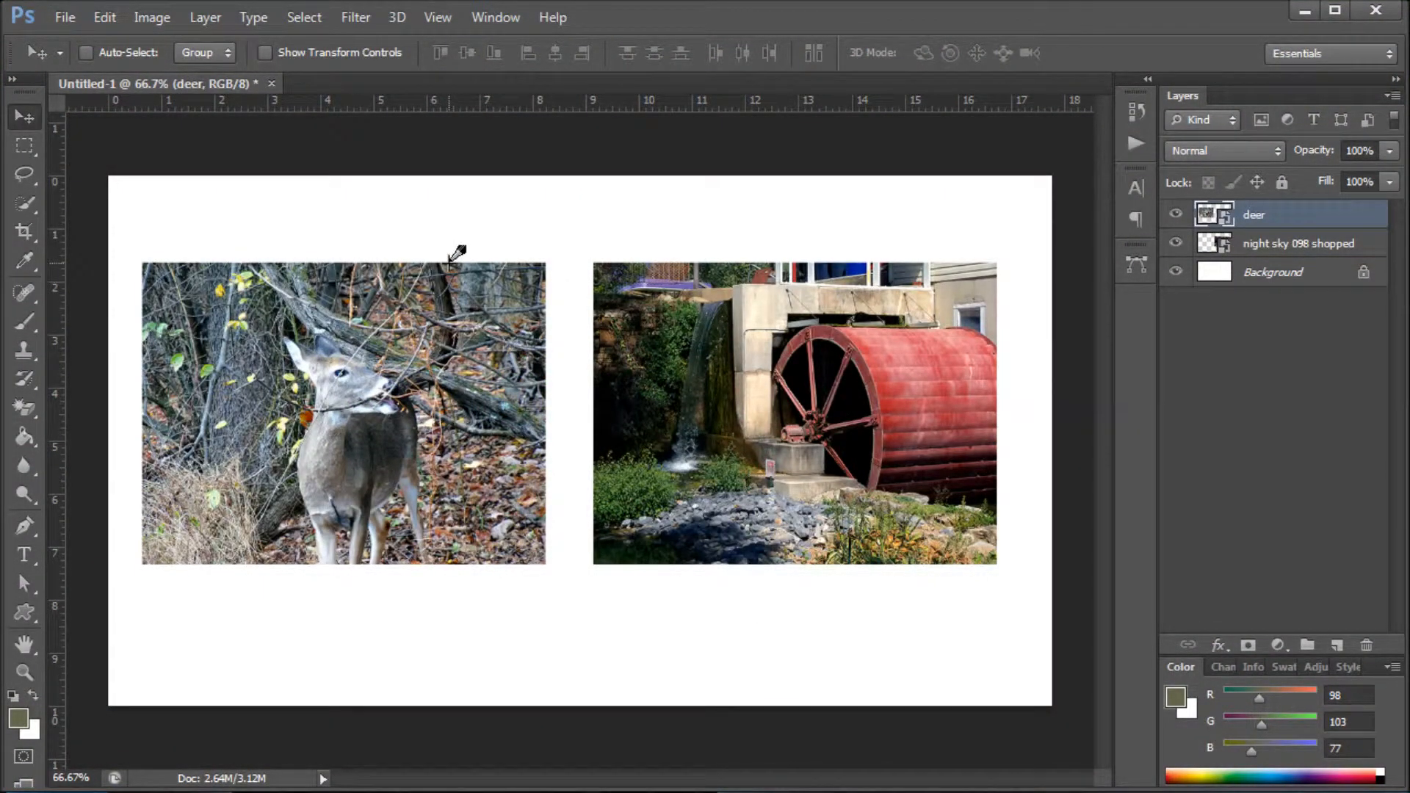
pyautogui.moveTo(468, 329)
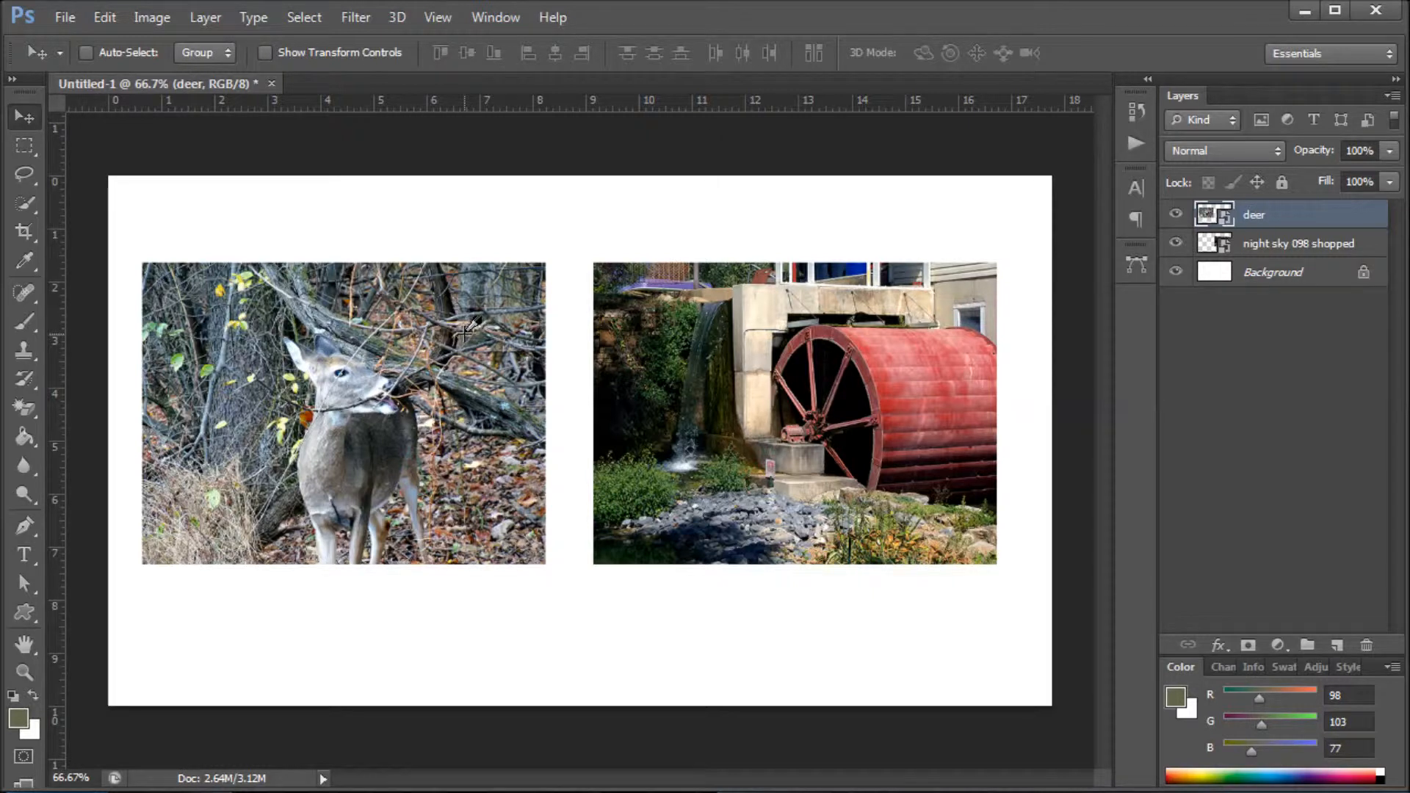
pyautogui.moveTo(531, 288)
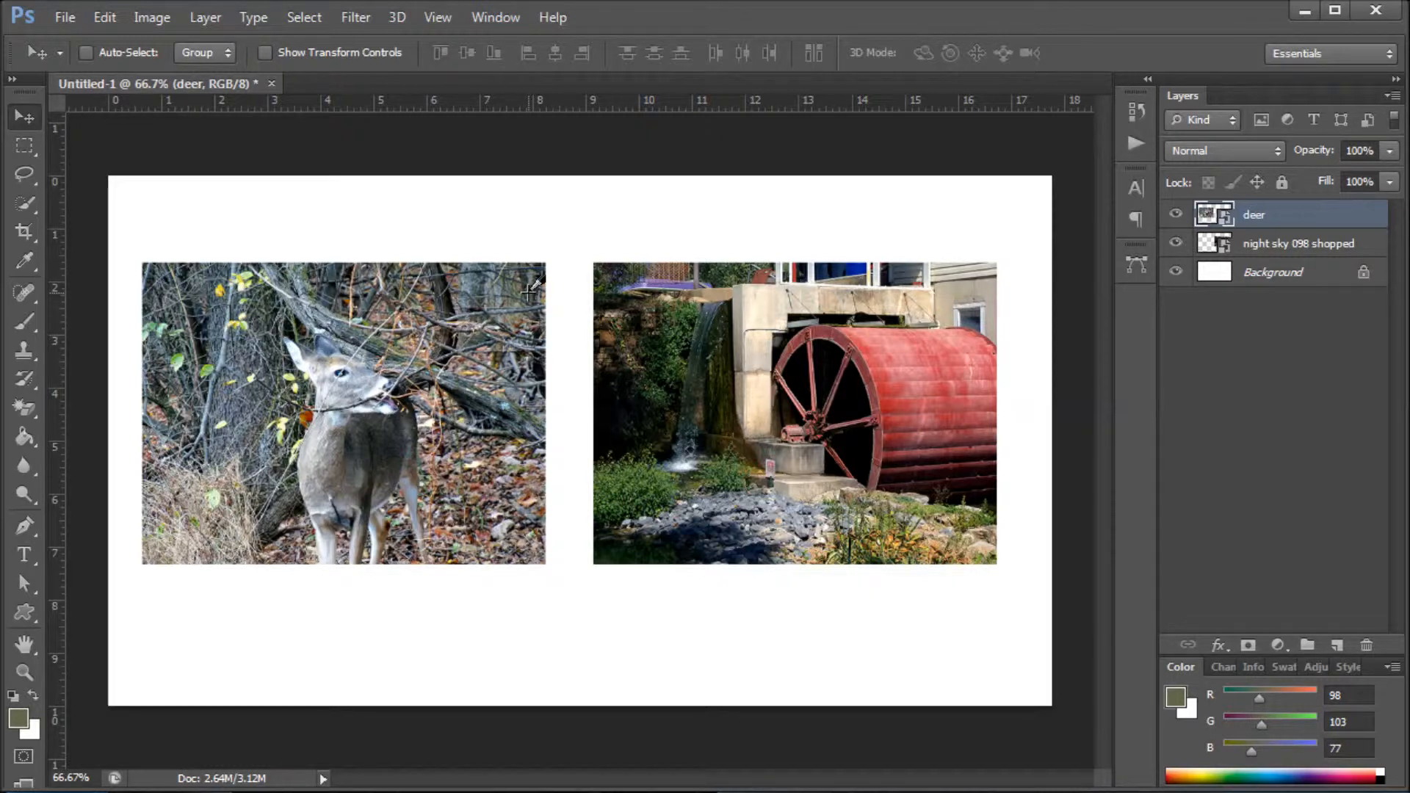
pyautogui.moveTo(460, 413)
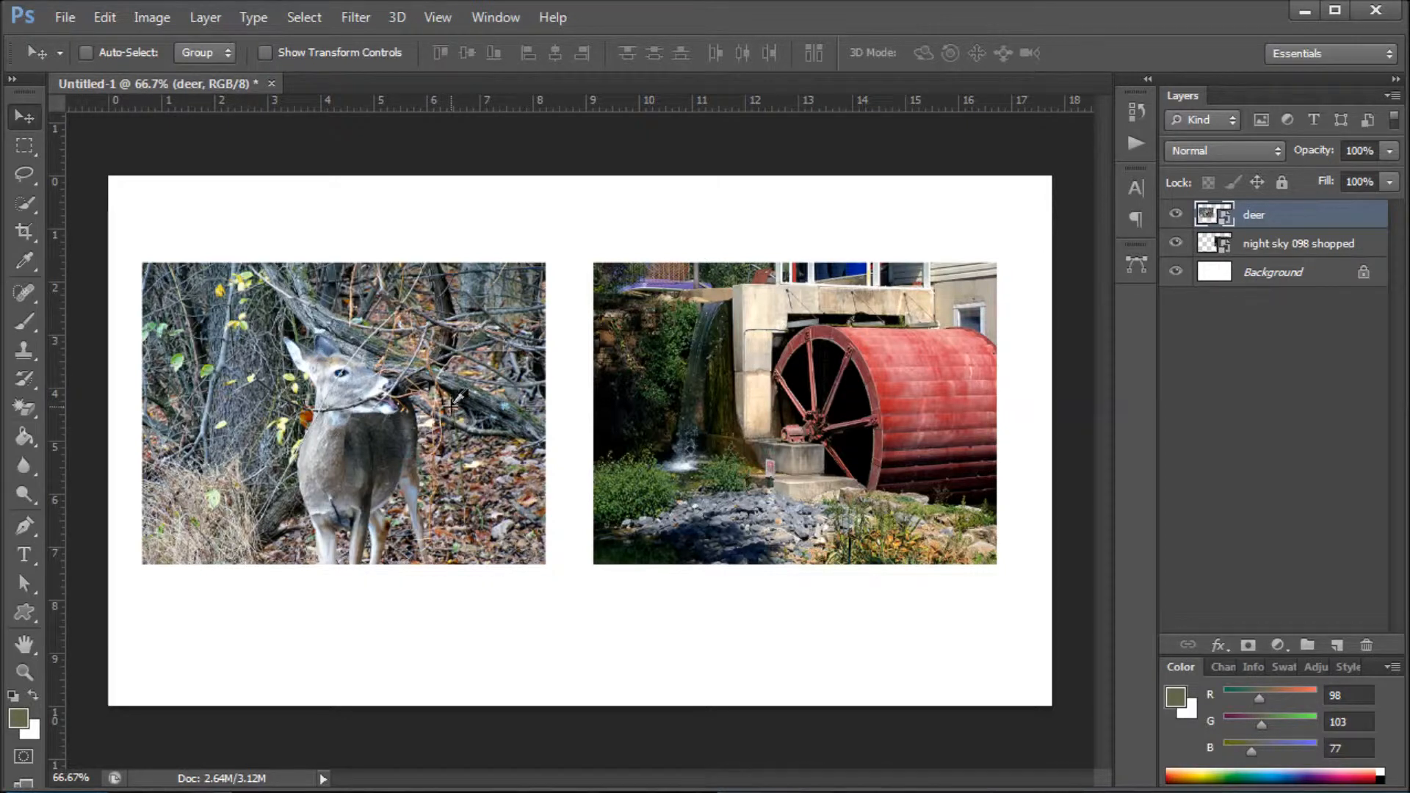
pyautogui.moveTo(459, 398)
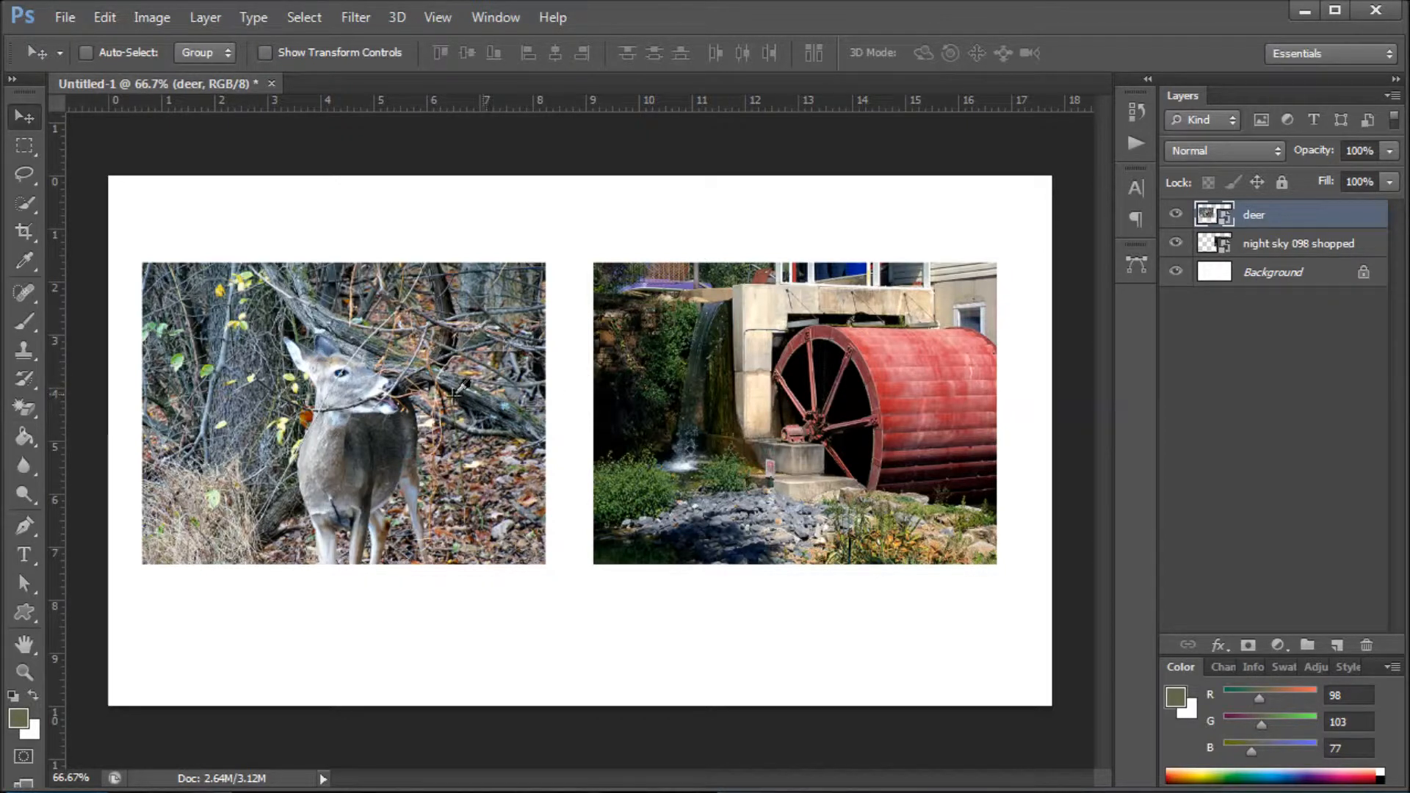
pyautogui.moveTo(676, 461)
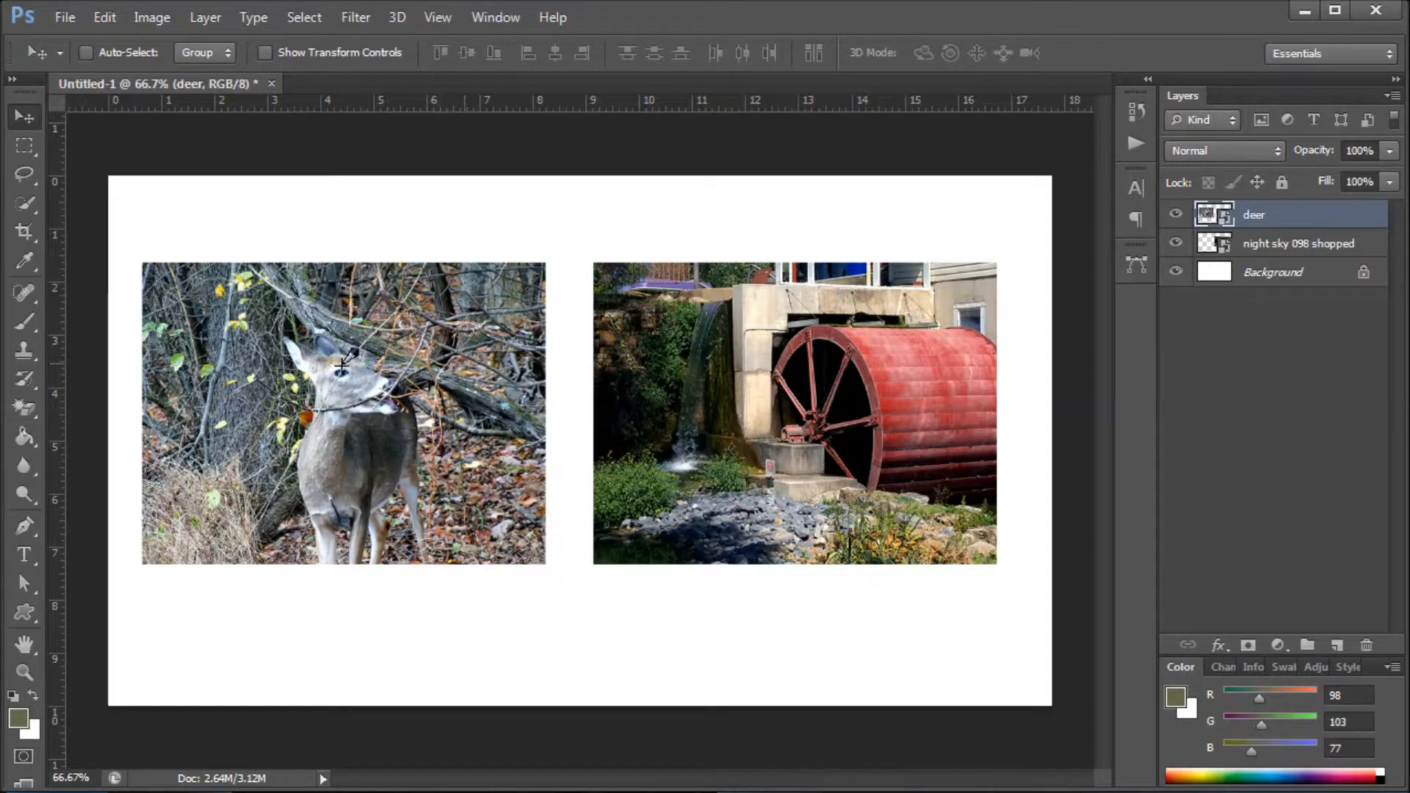
pyautogui.moveTo(608, 400)
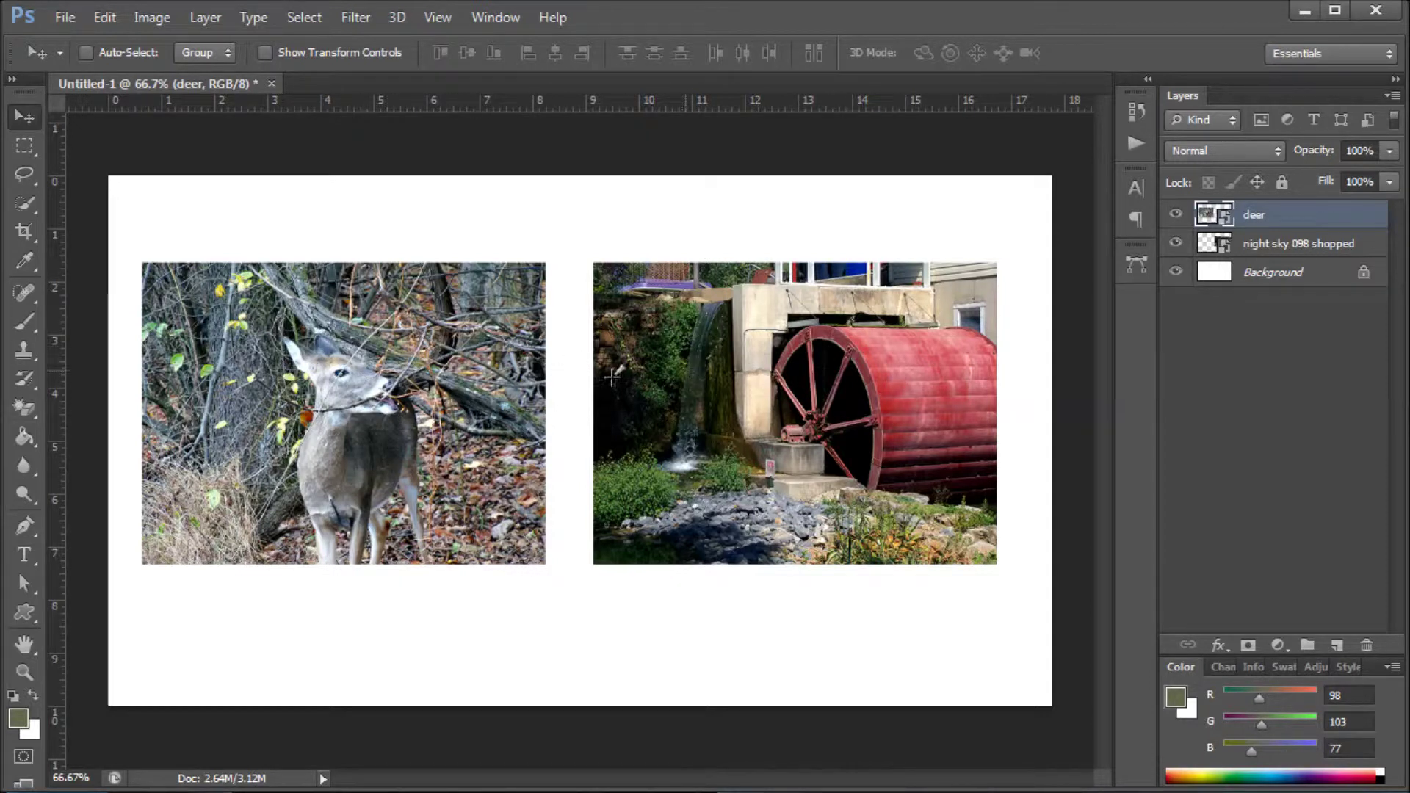
pyautogui.moveTo(459, 408)
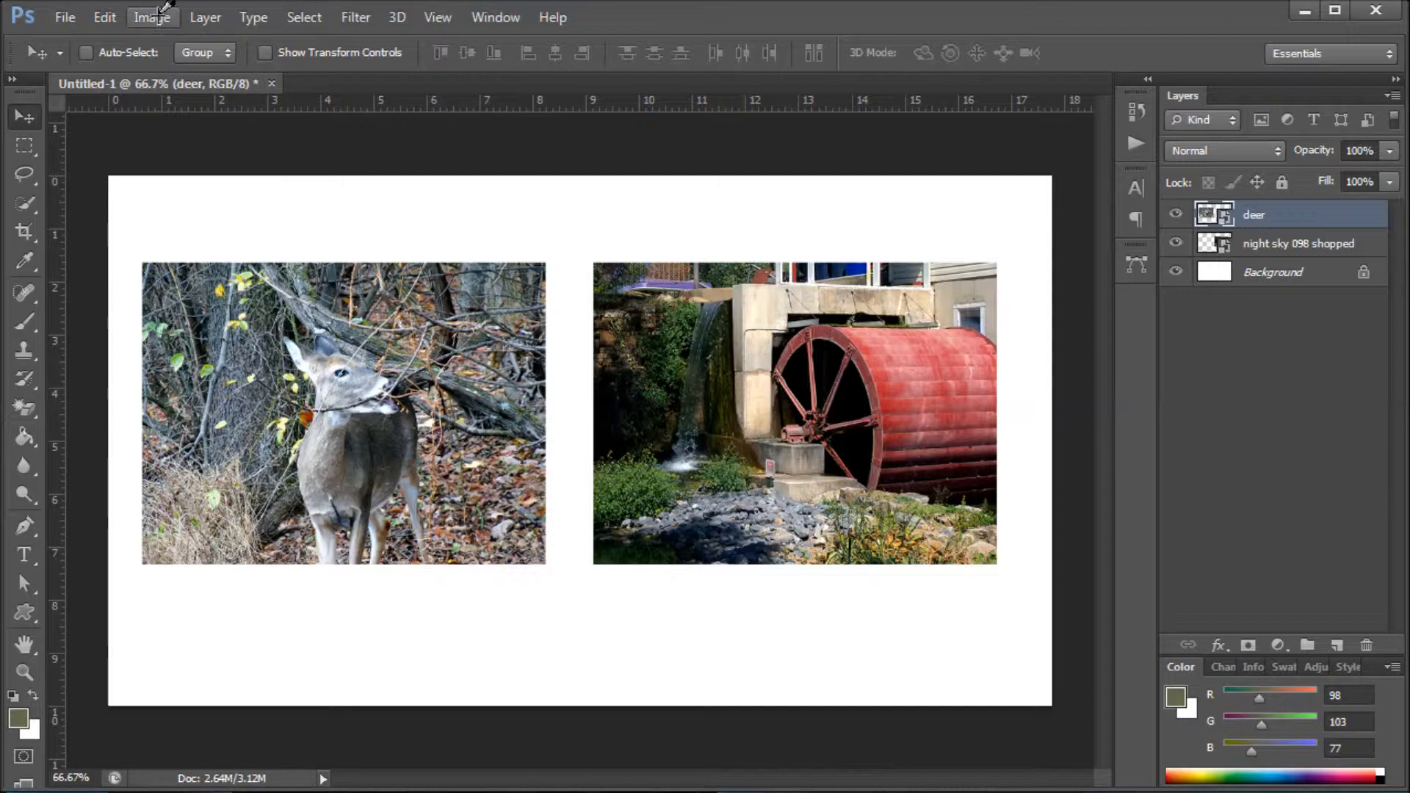
pyautogui.moveTo(567, 370)
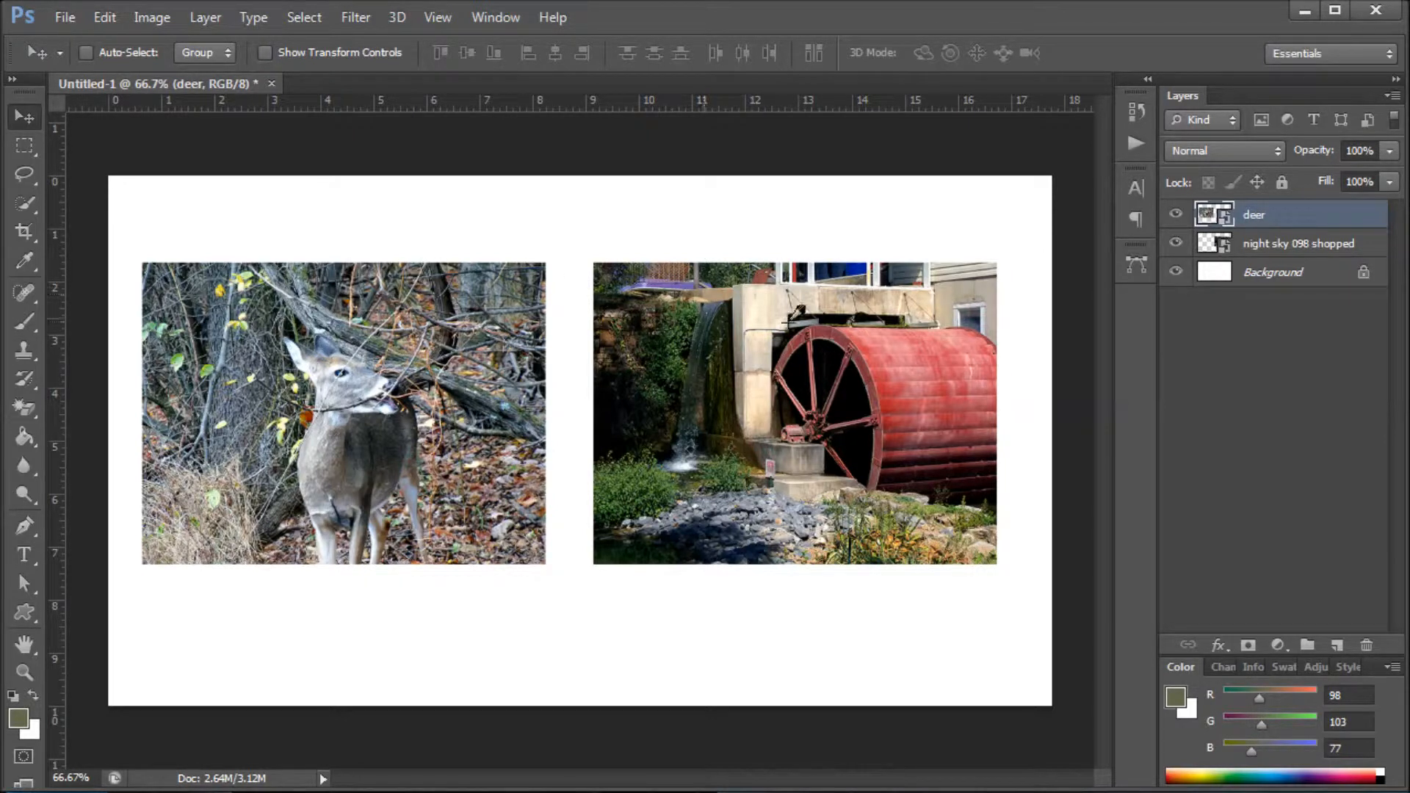
pyautogui.doubleClick(1258, 215)
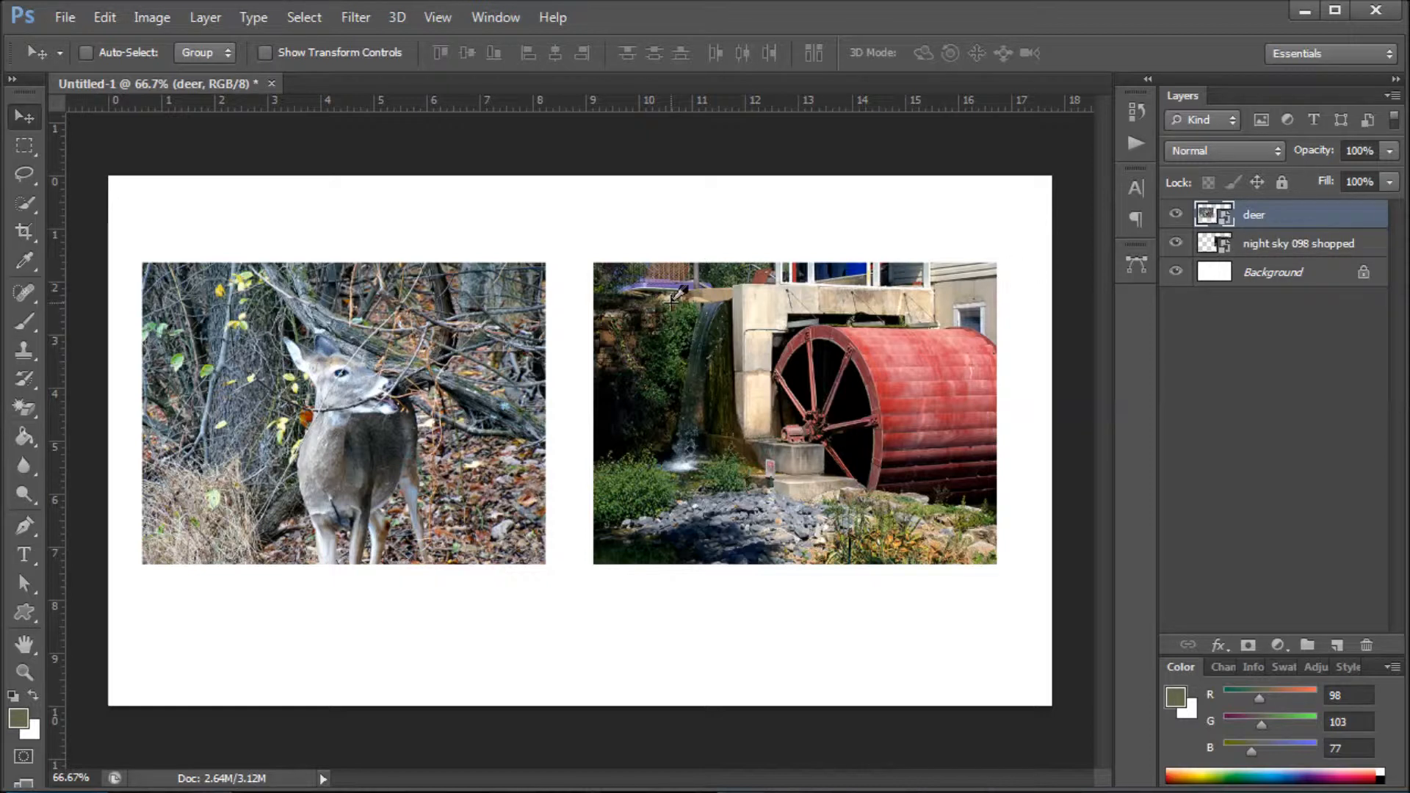
pyautogui.moveTo(470, 370)
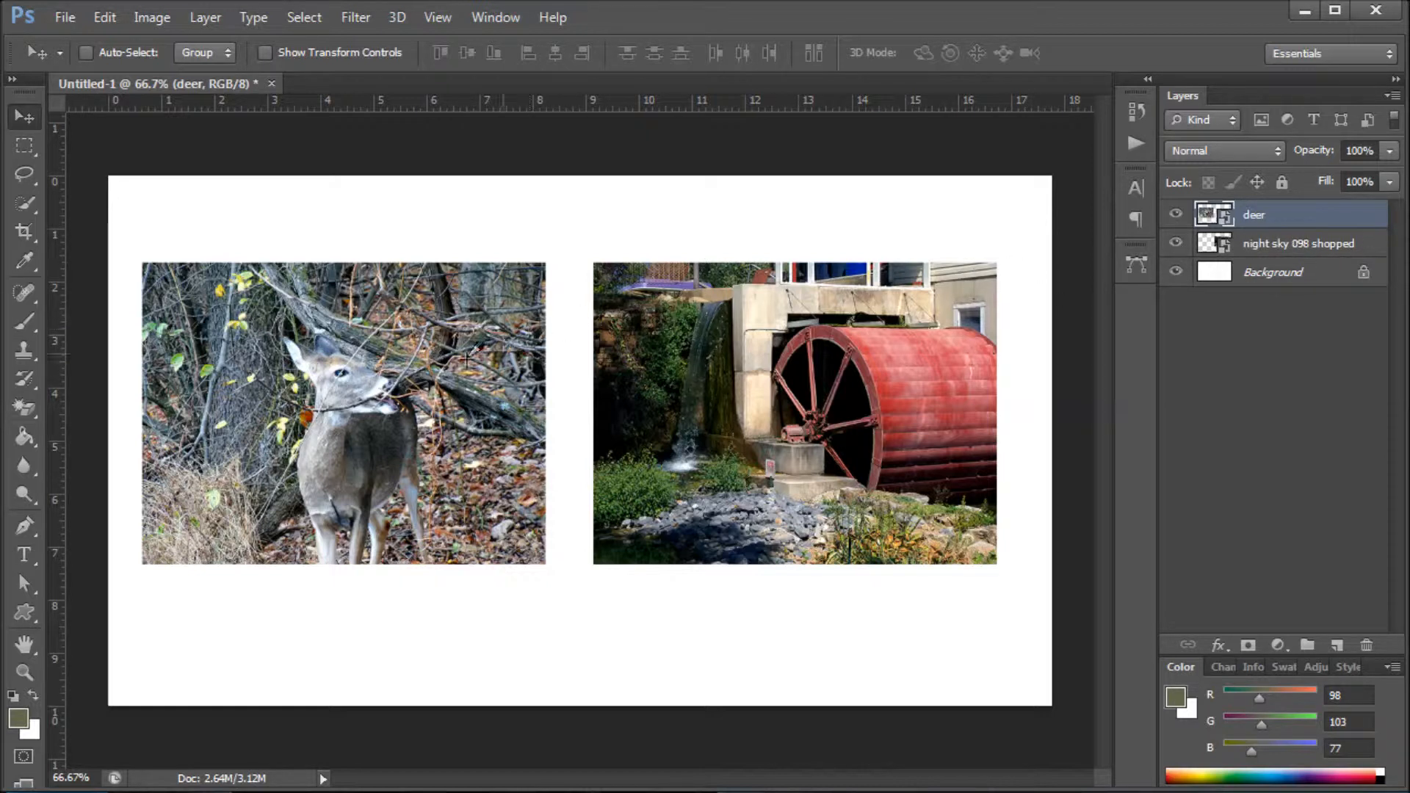
pyautogui.moveTo(636, 330)
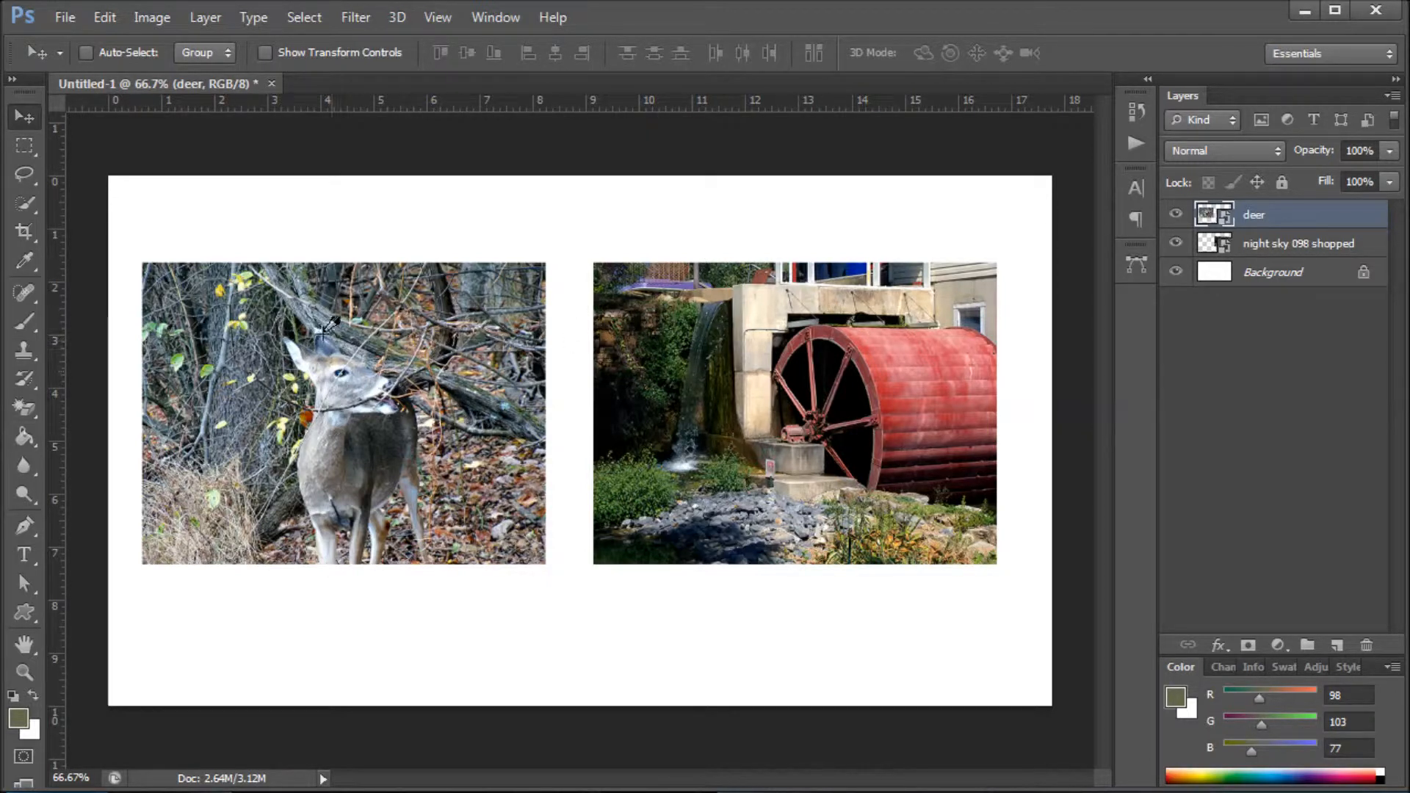
pyautogui.moveTo(530, 317)
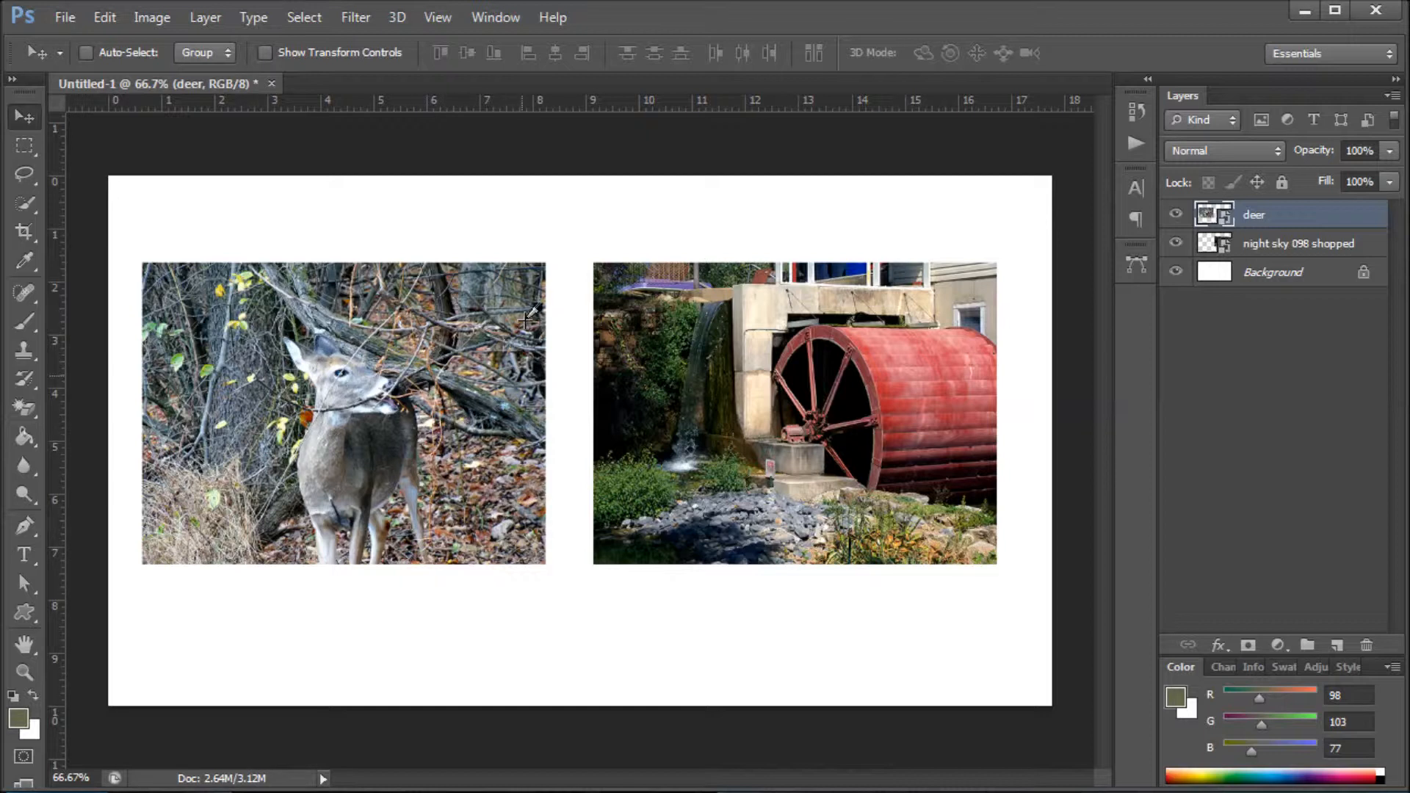
pyautogui.moveTo(356, 444)
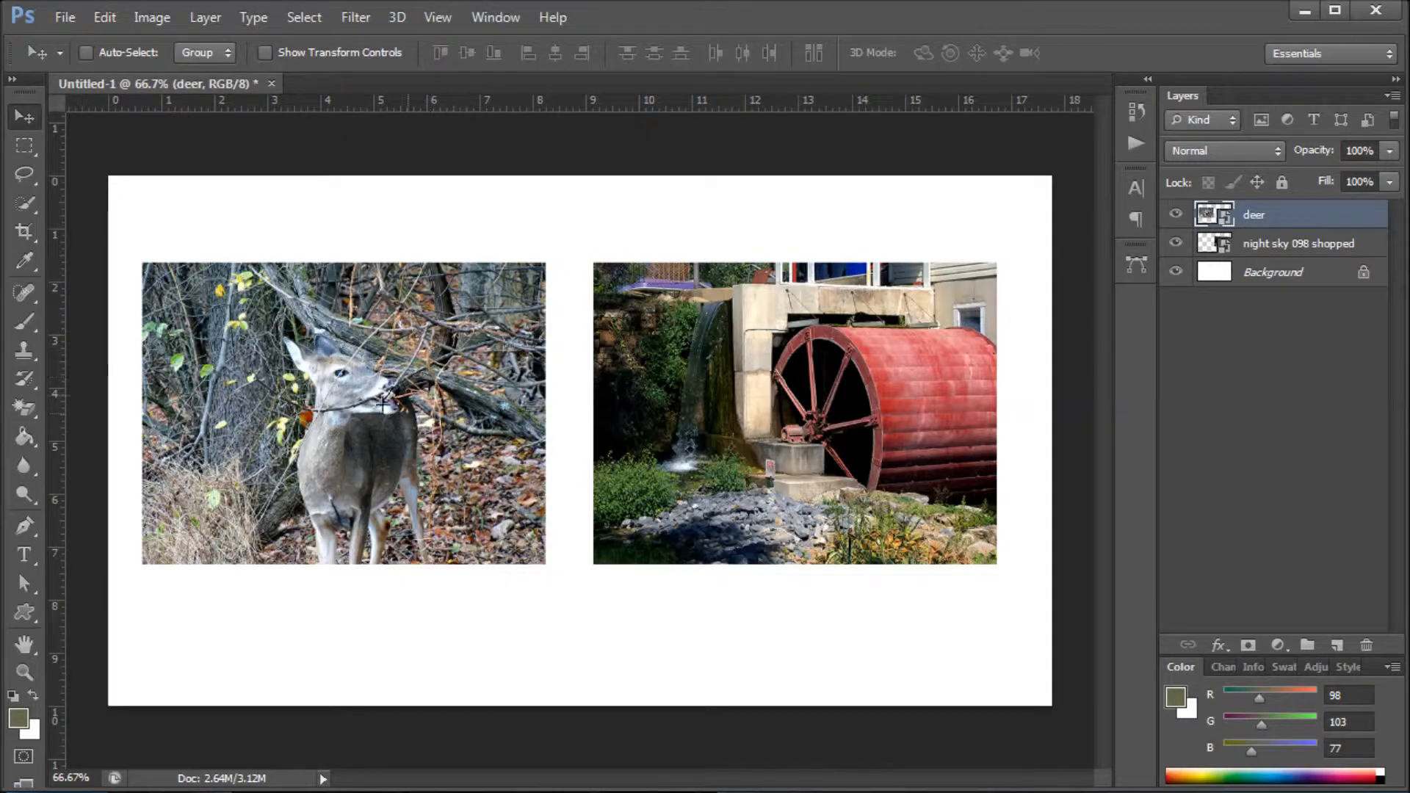
pyautogui.moveTo(830, 257)
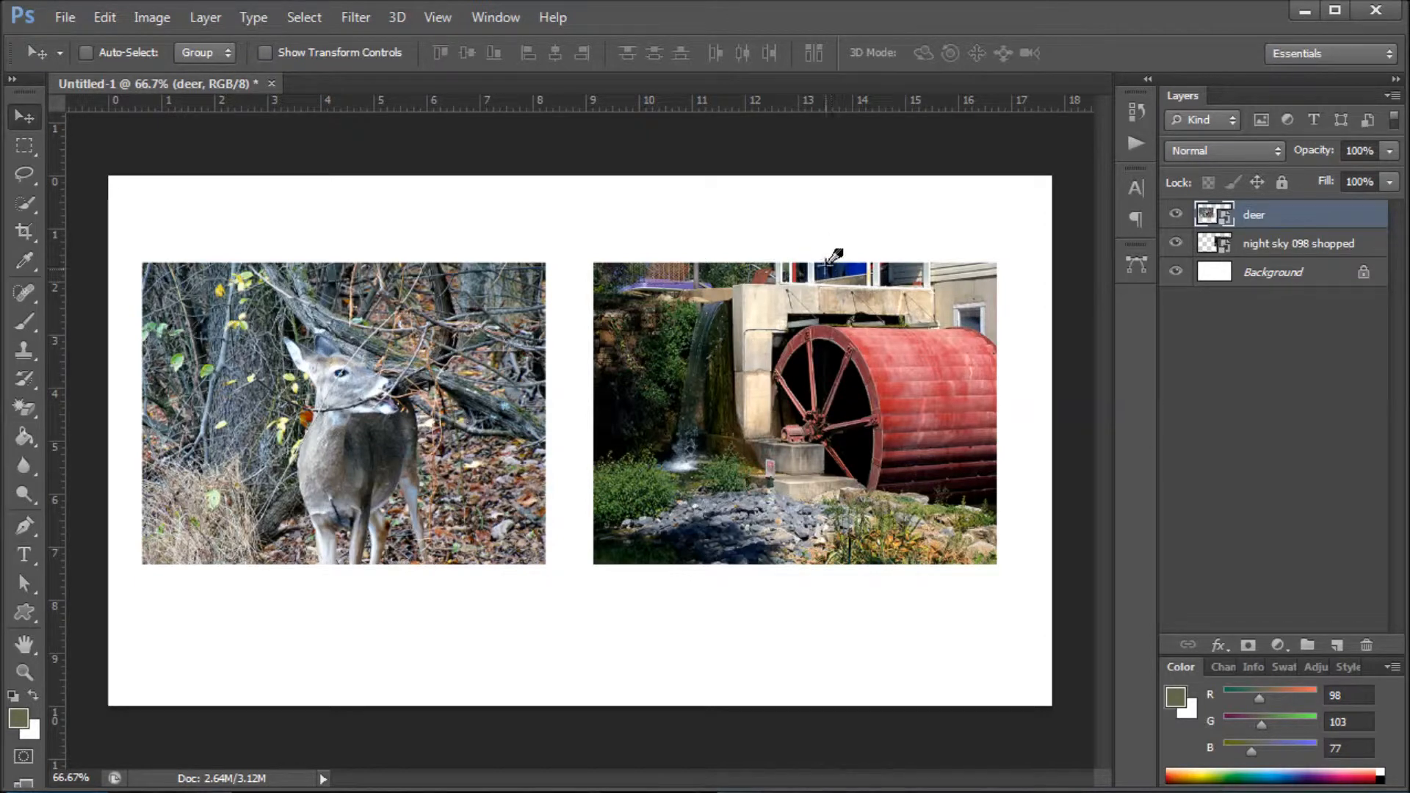
pyautogui.moveTo(347, 259)
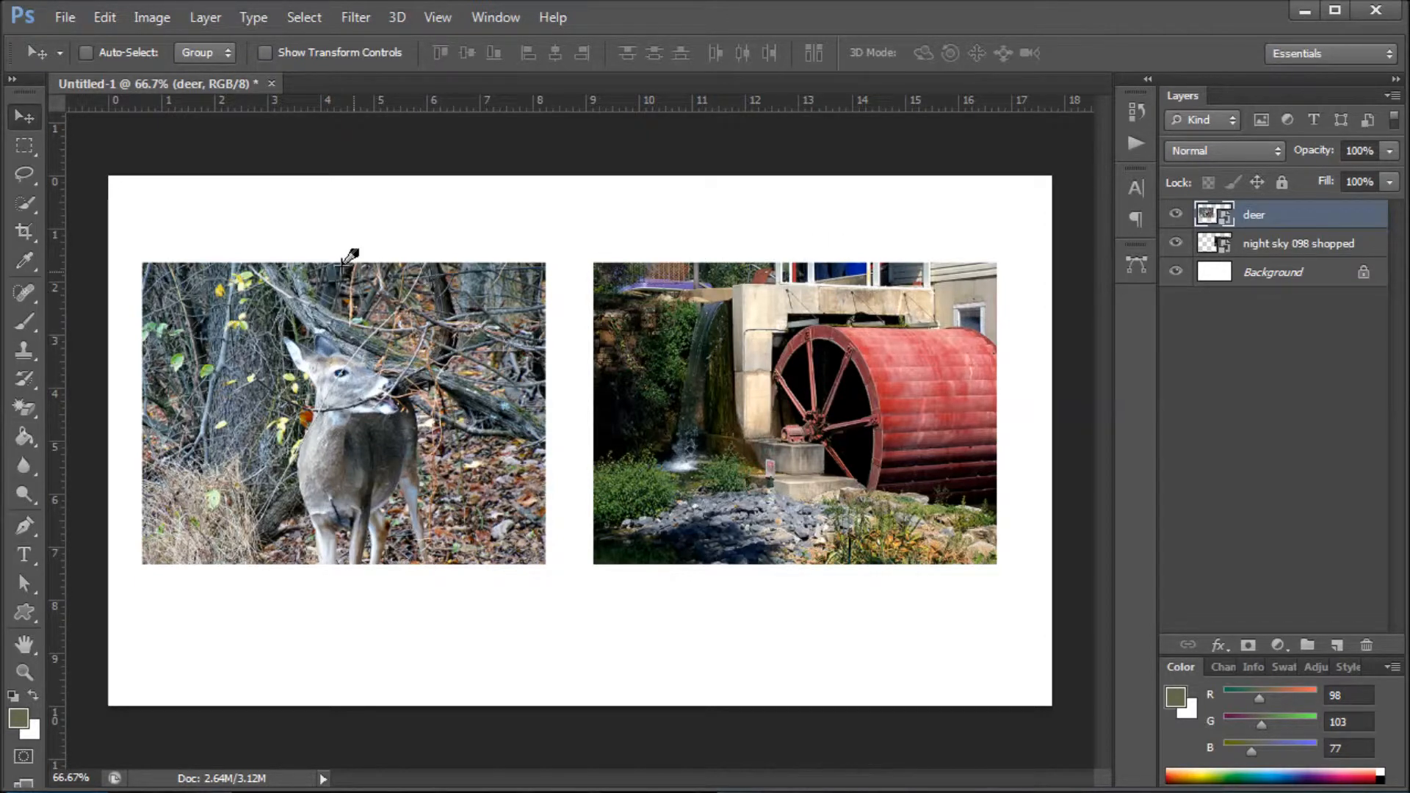
pyautogui.moveTo(338, 247)
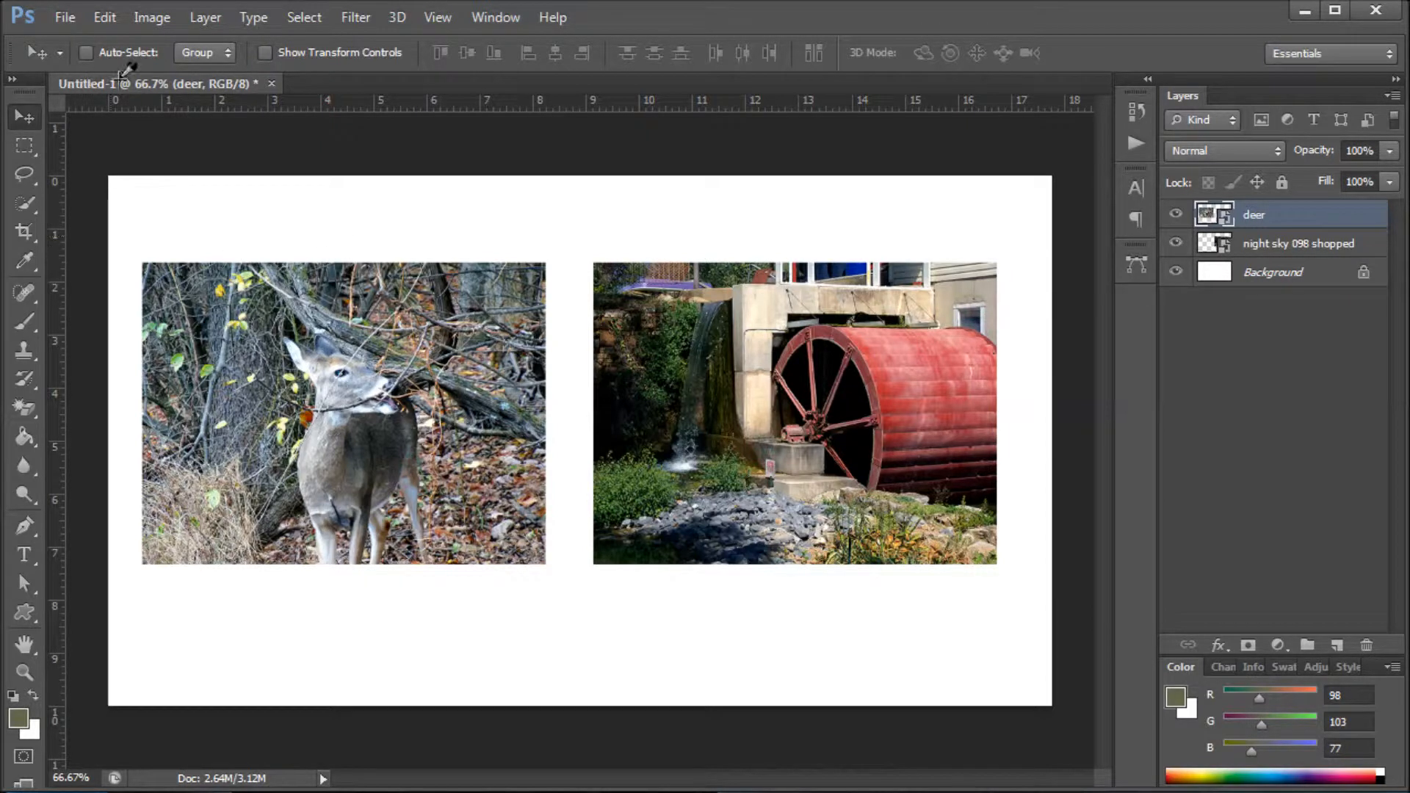
pyautogui.click(68, 17)
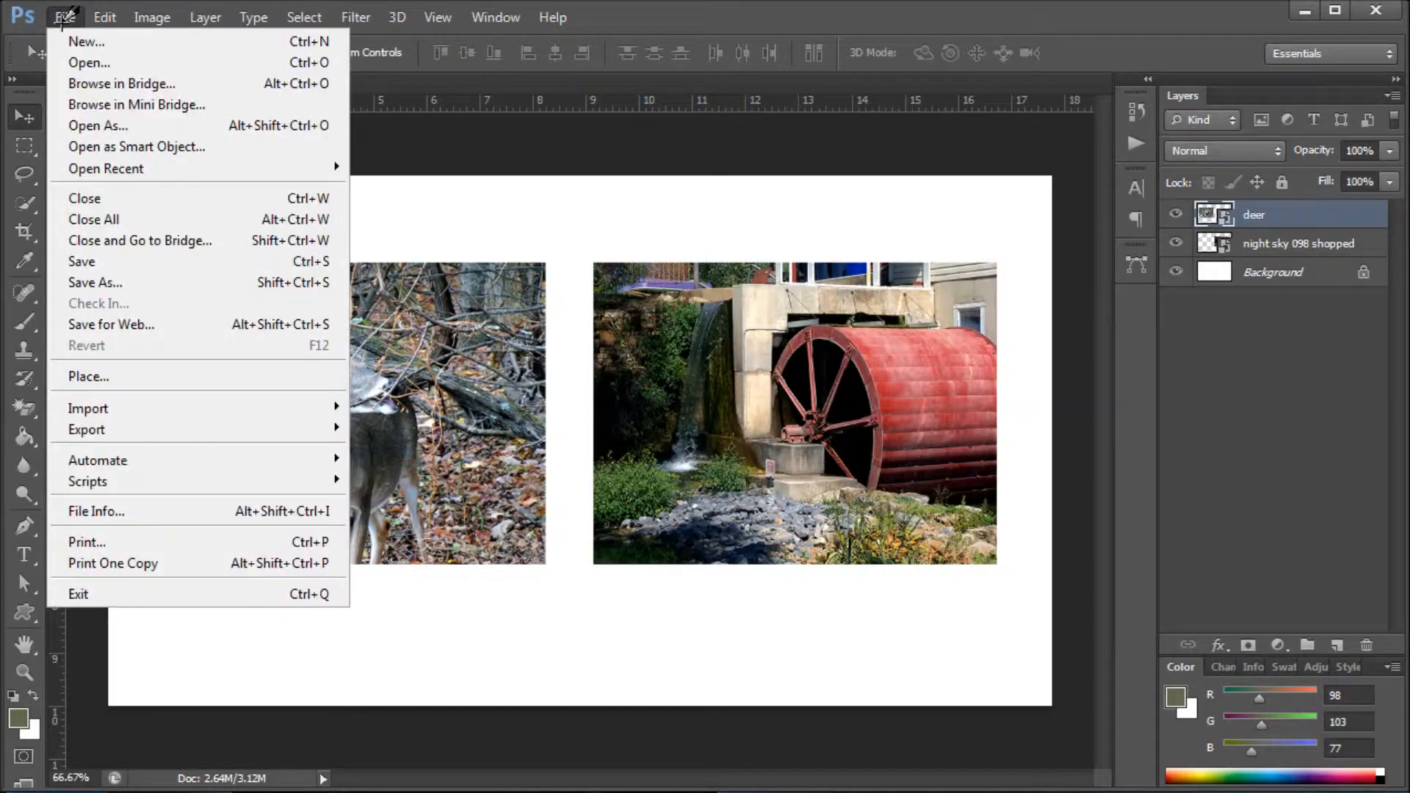
pyautogui.click(106, 16)
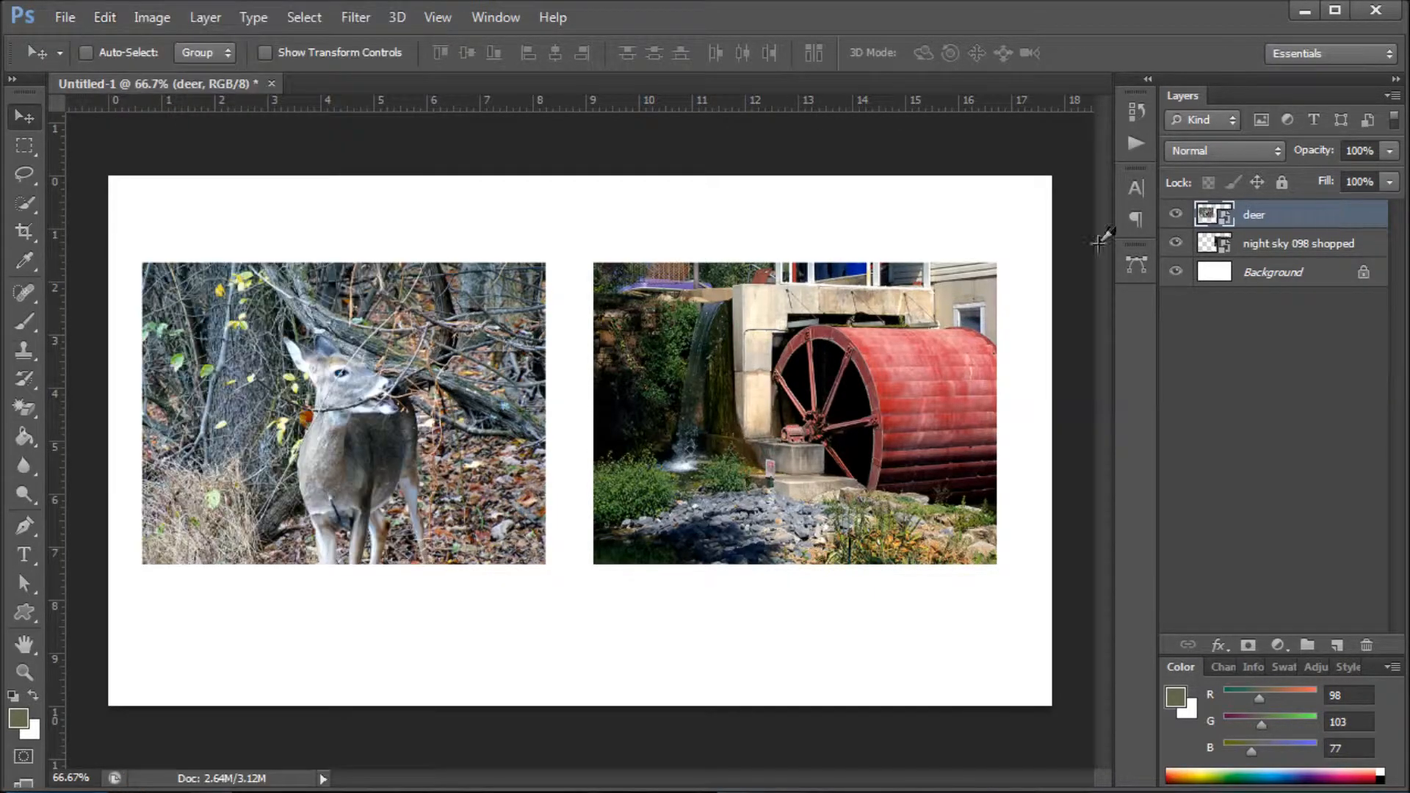
pyautogui.click(105, 16)
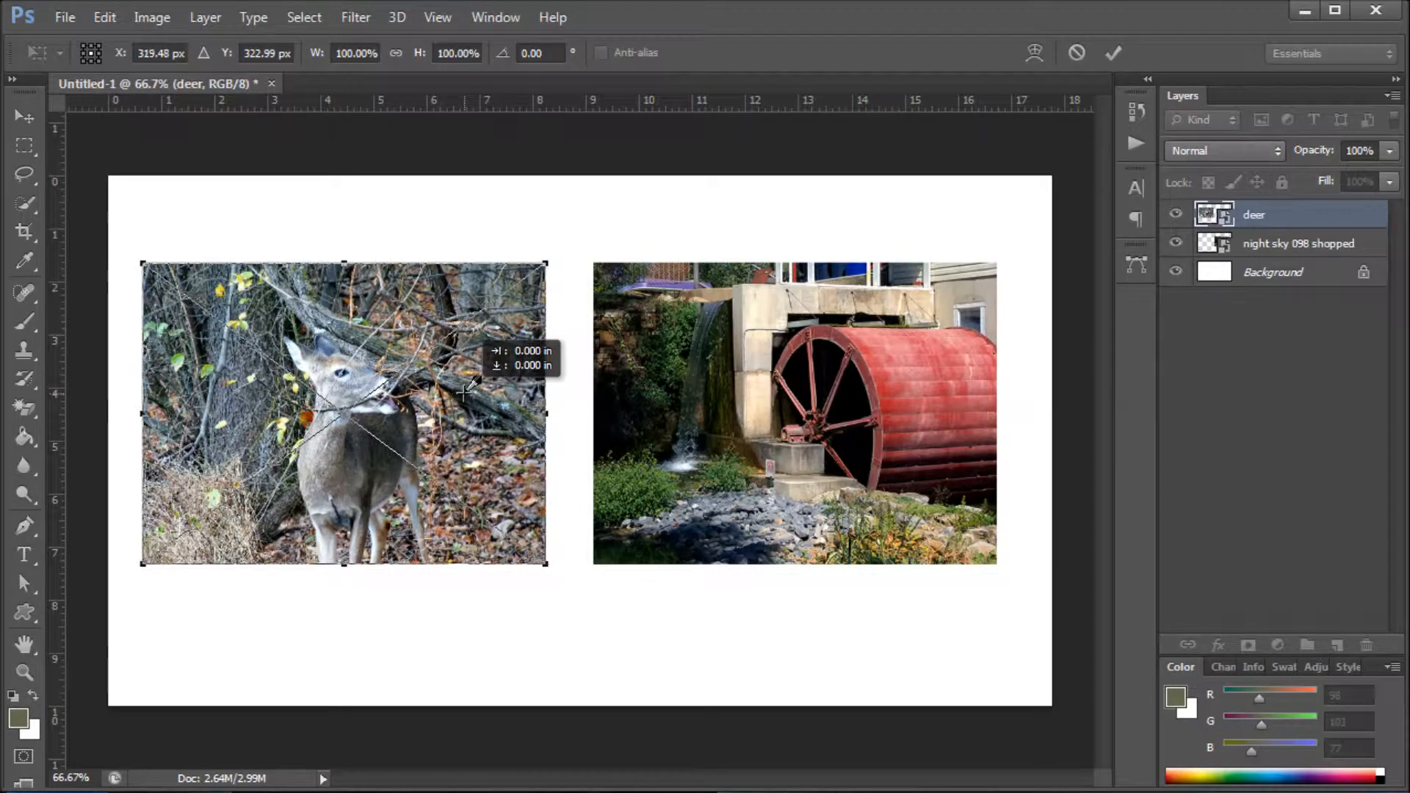
# - Flip the deer photo horizontally and resize it to fill its spot left of the water mill
pyautogui.moveTo(543, 564); pyautogui.dragTo(510, 542)
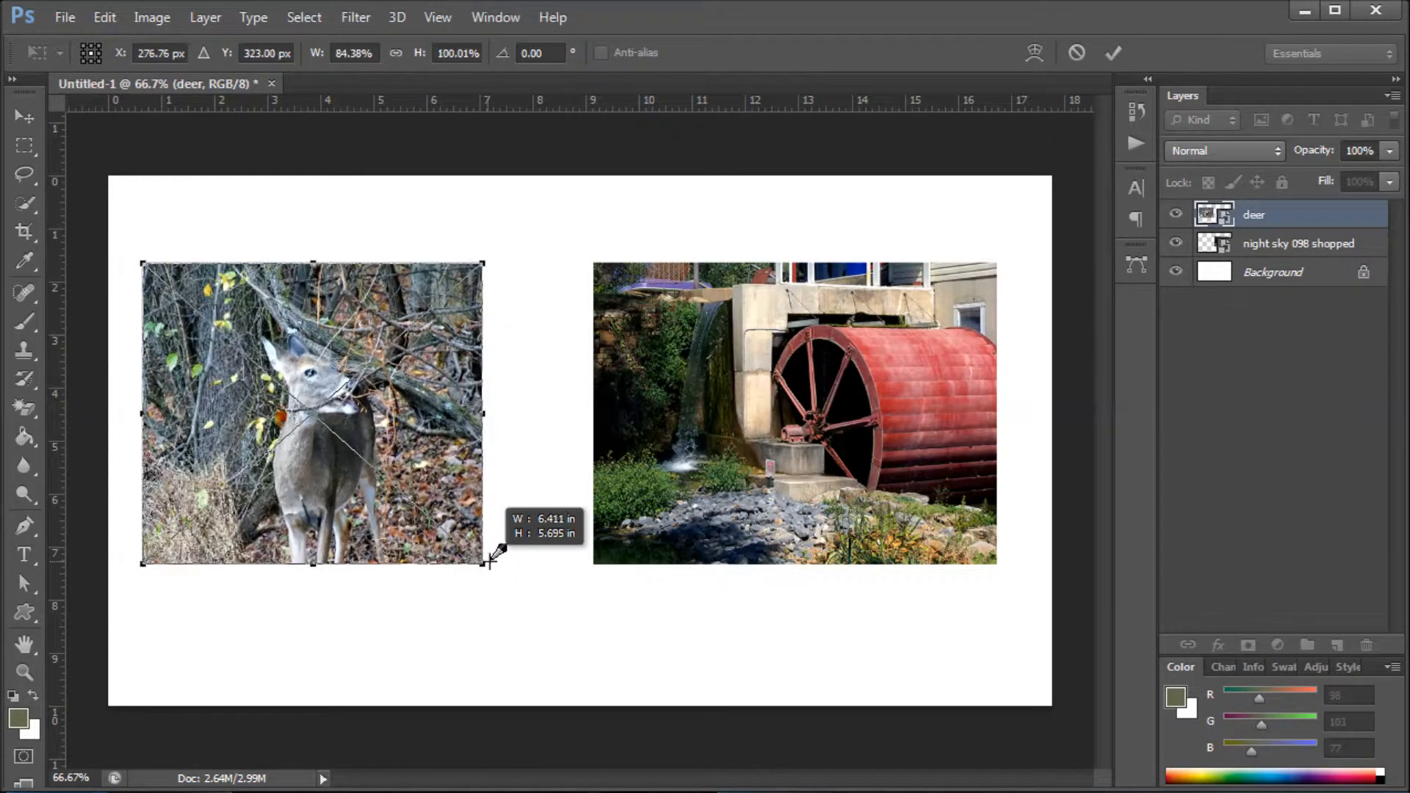
pyautogui.moveTo(486, 562); pyautogui.dragTo(528, 564)
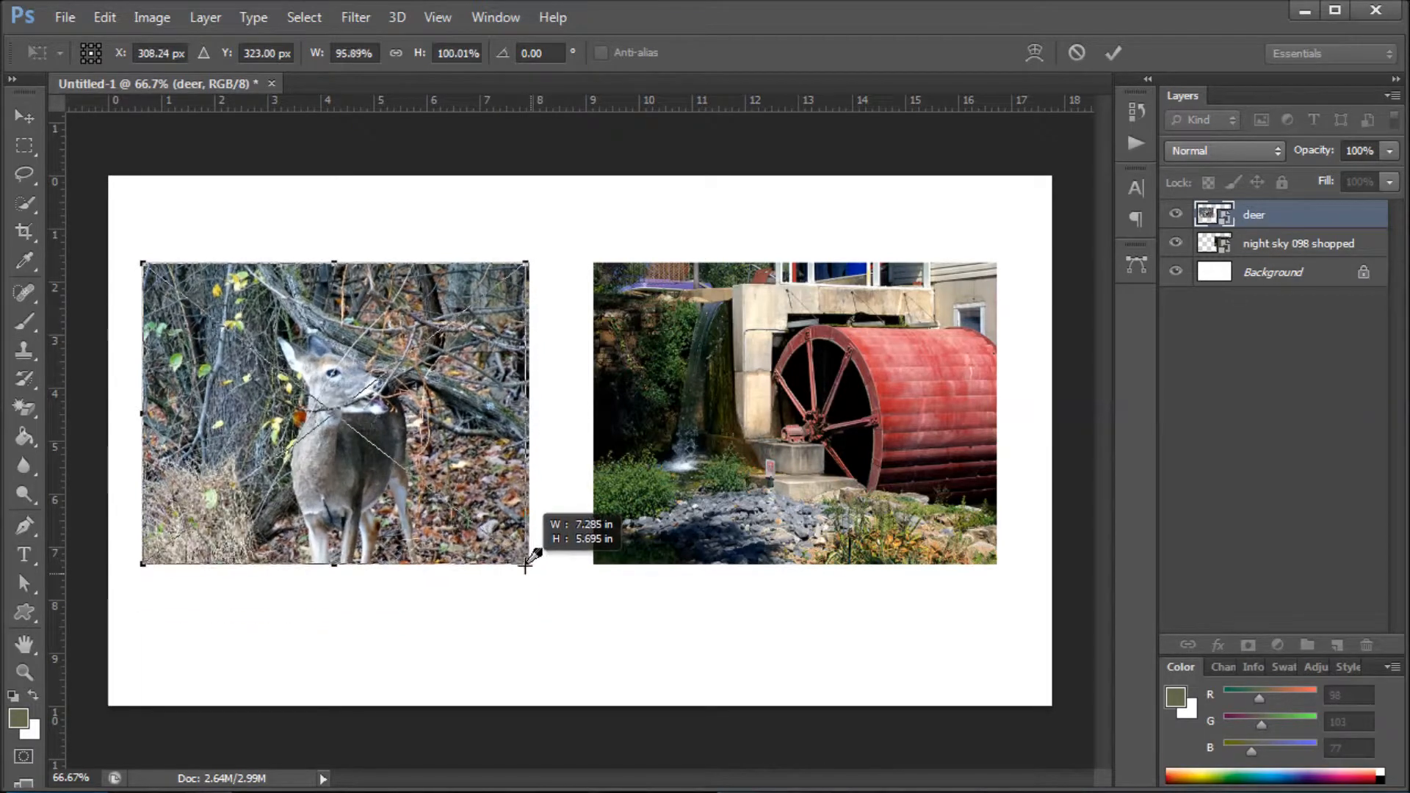
pyautogui.moveTo(528, 567); pyautogui.dragTo(524, 574)
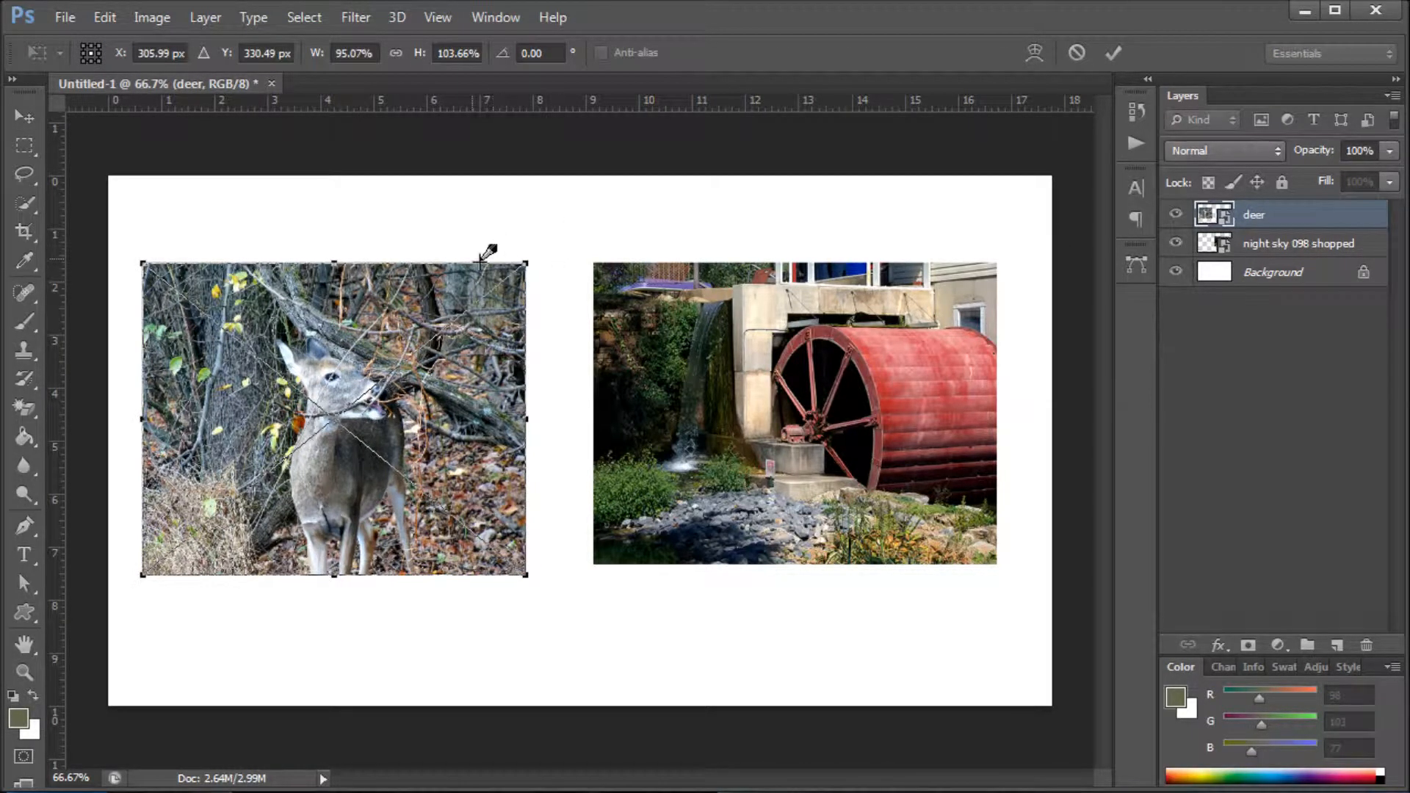
pyautogui.moveTo(527, 263); pyautogui.dragTo(474, 351)
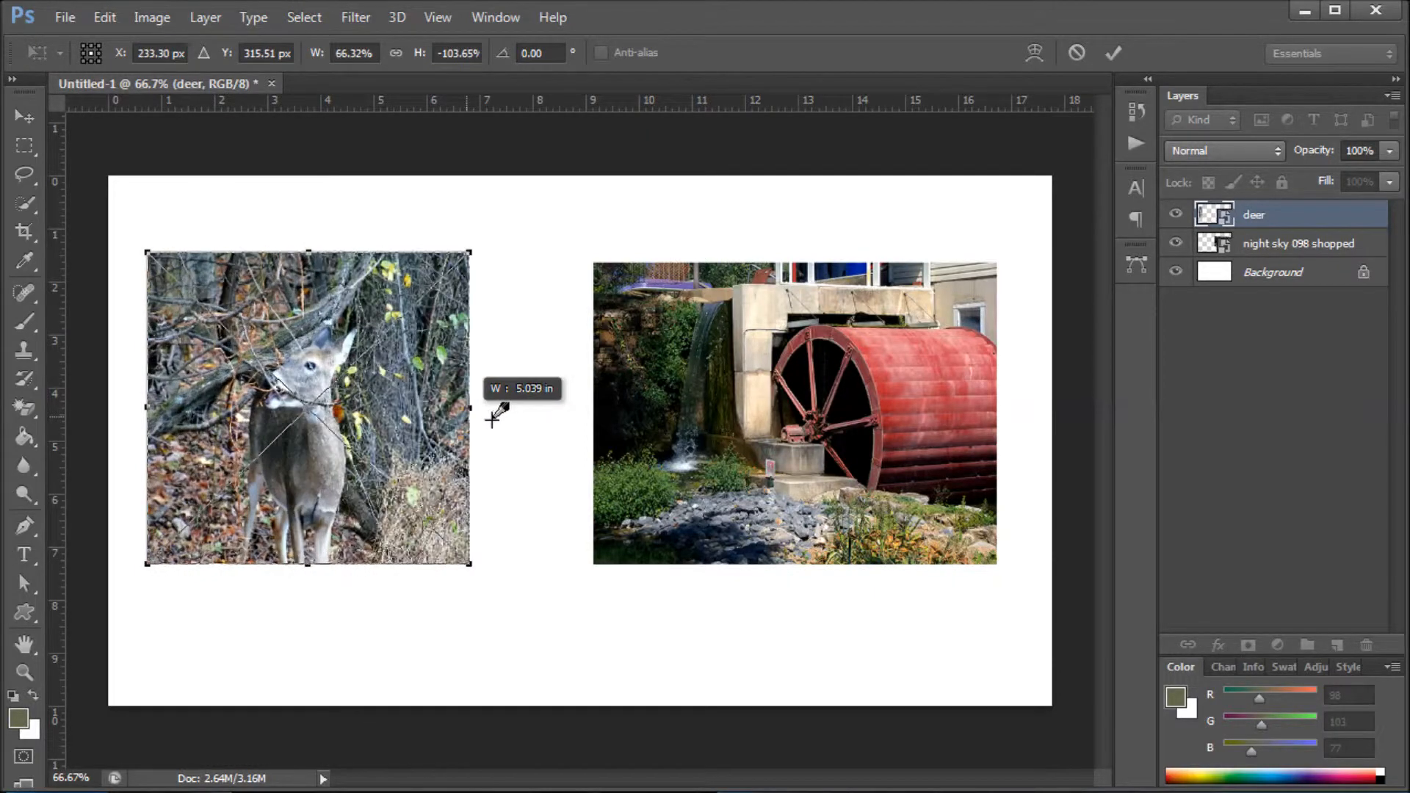
pyautogui.moveTo(470, 410); pyautogui.dragTo(559, 409)
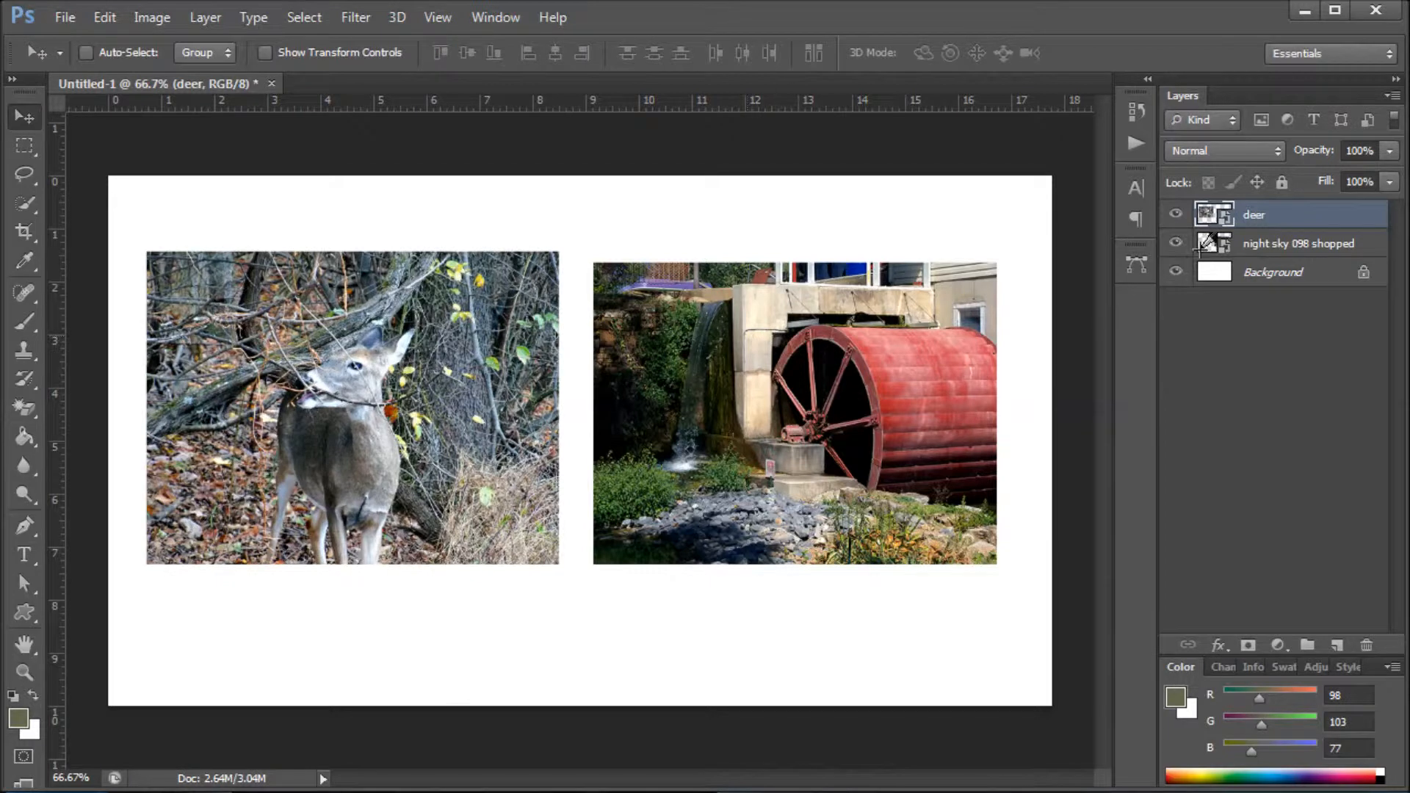
# - Shrink the water mill photo and move it to the top right corner of the canvas
pyautogui.click(1298, 244)
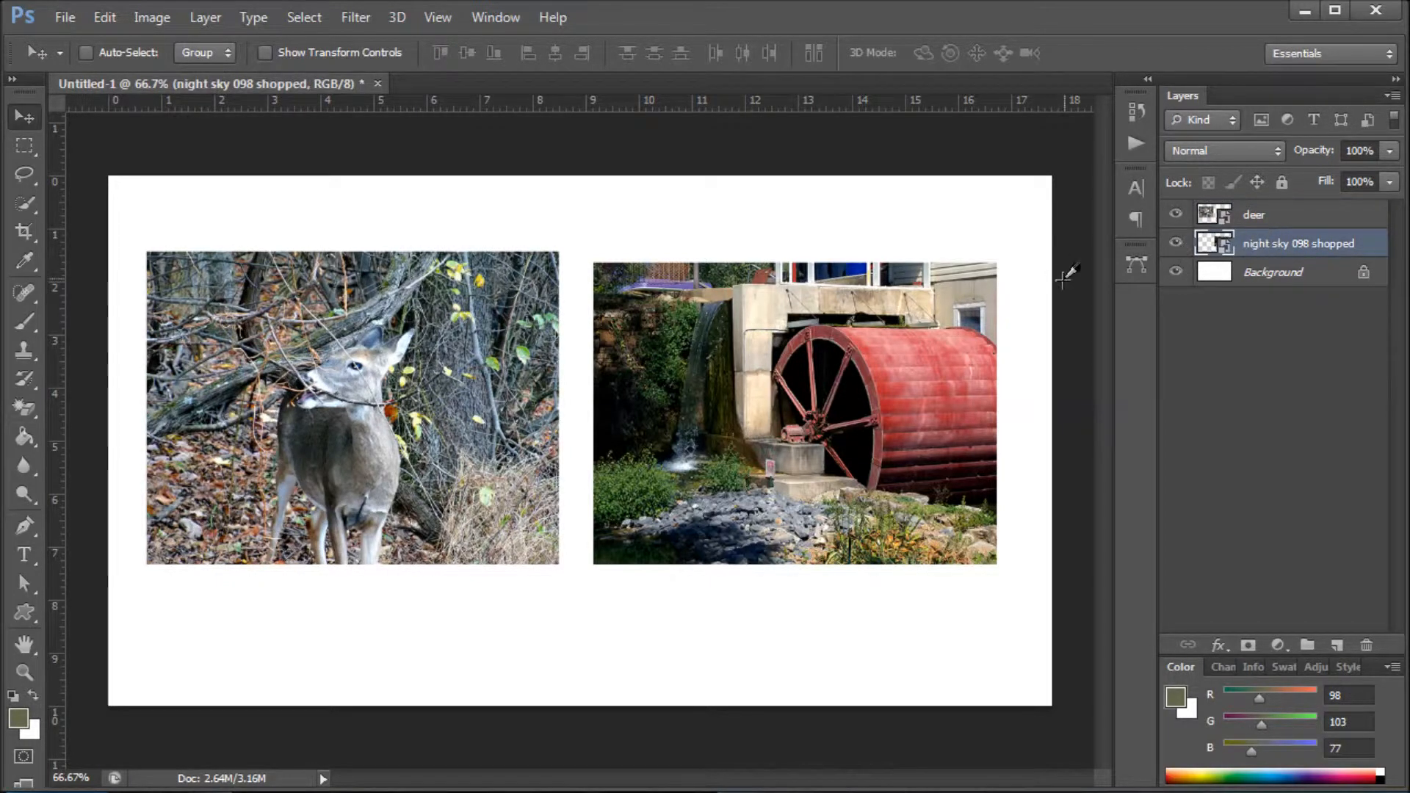
pyautogui.moveTo(899, 341)
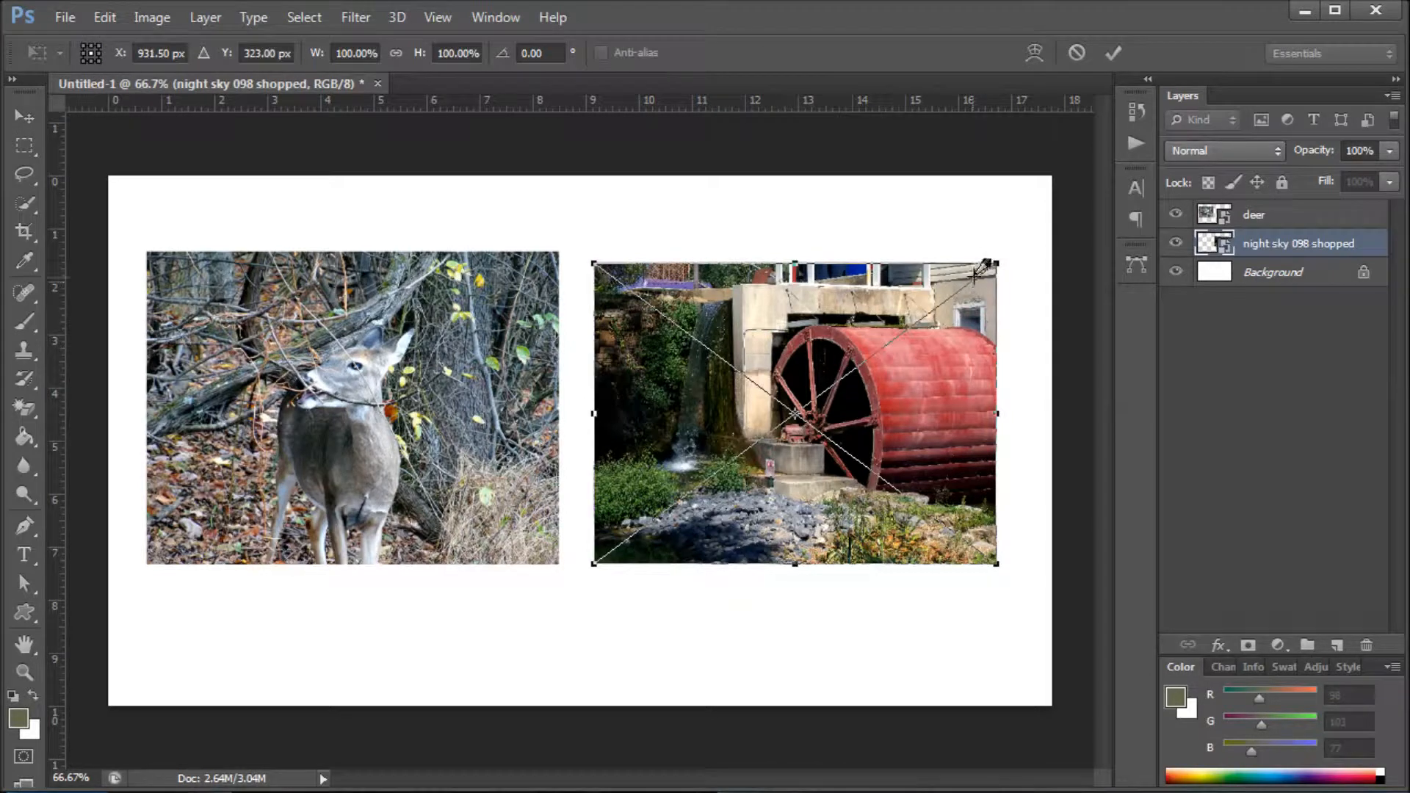
pyautogui.moveTo(996, 263); pyautogui.dragTo(884, 314)
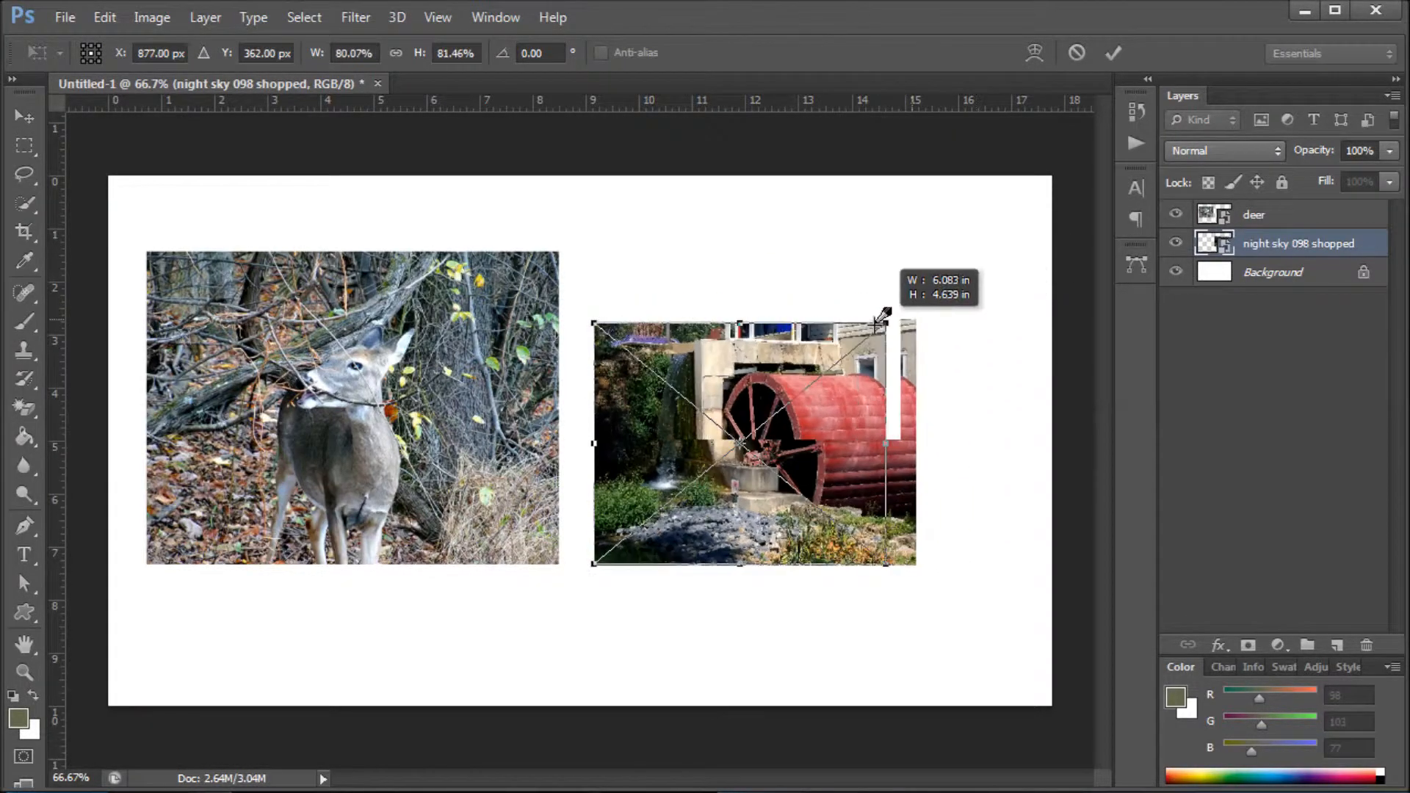
pyautogui.moveTo(881, 313); pyautogui.dragTo(871, 562)
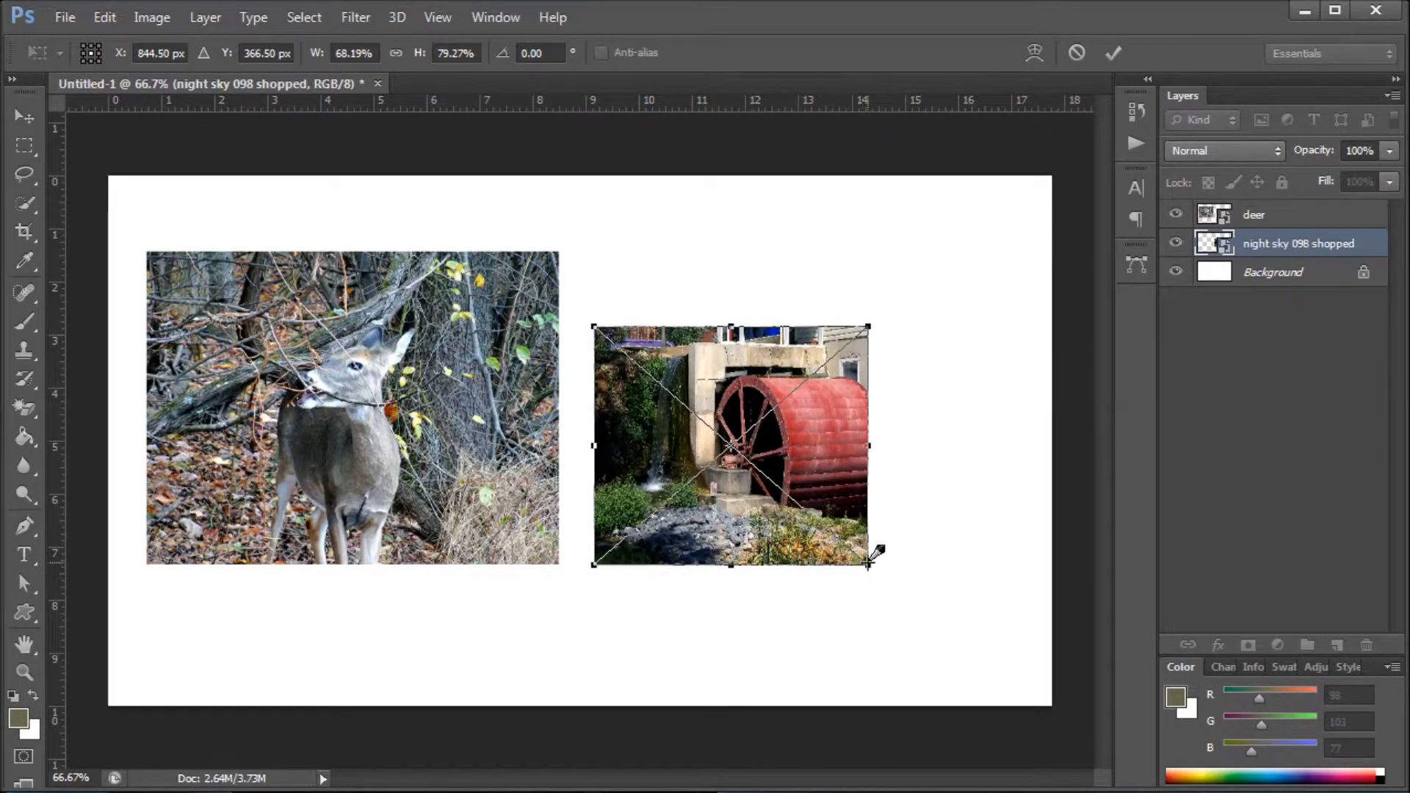
pyautogui.moveTo(871, 564); pyautogui.dragTo(859, 542)
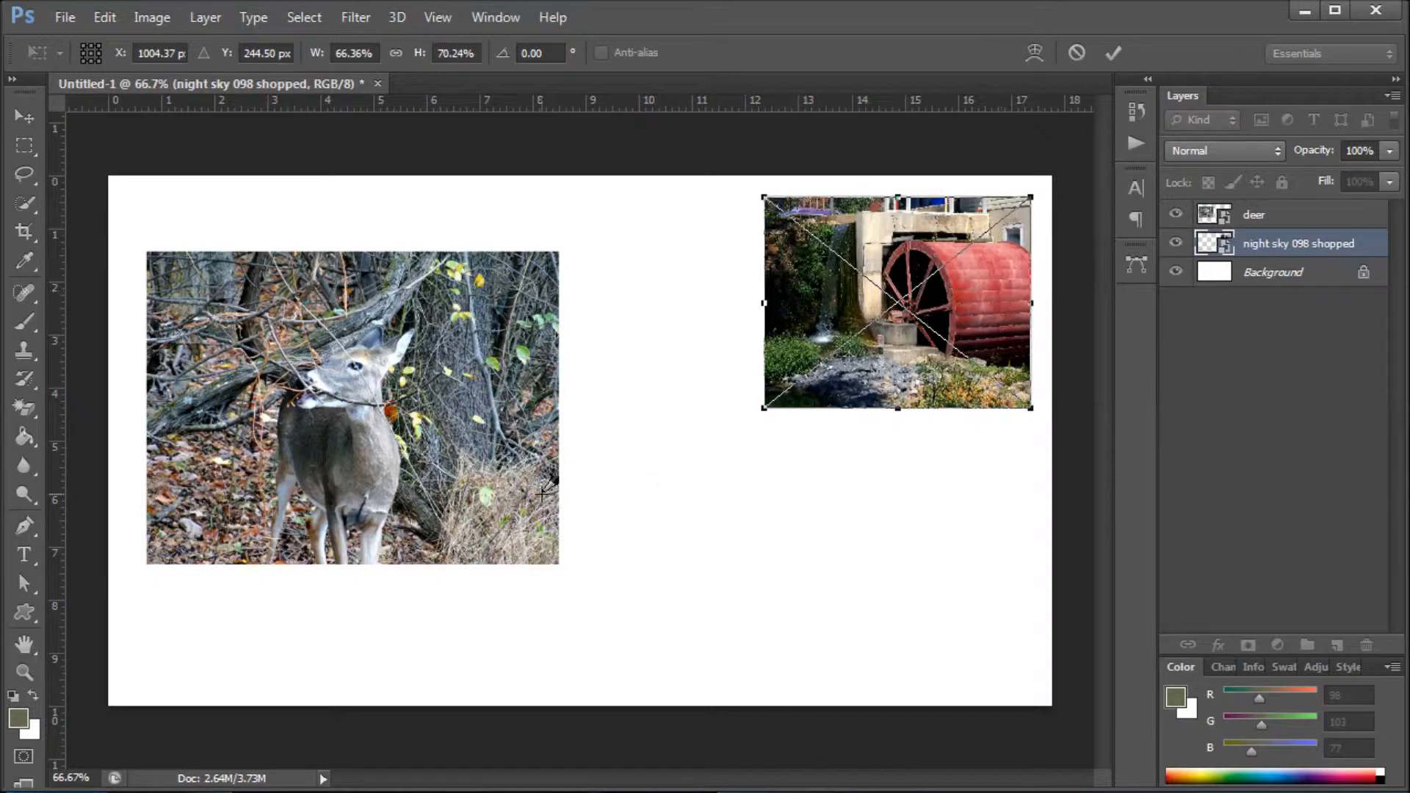
pyautogui.click(65, 18)
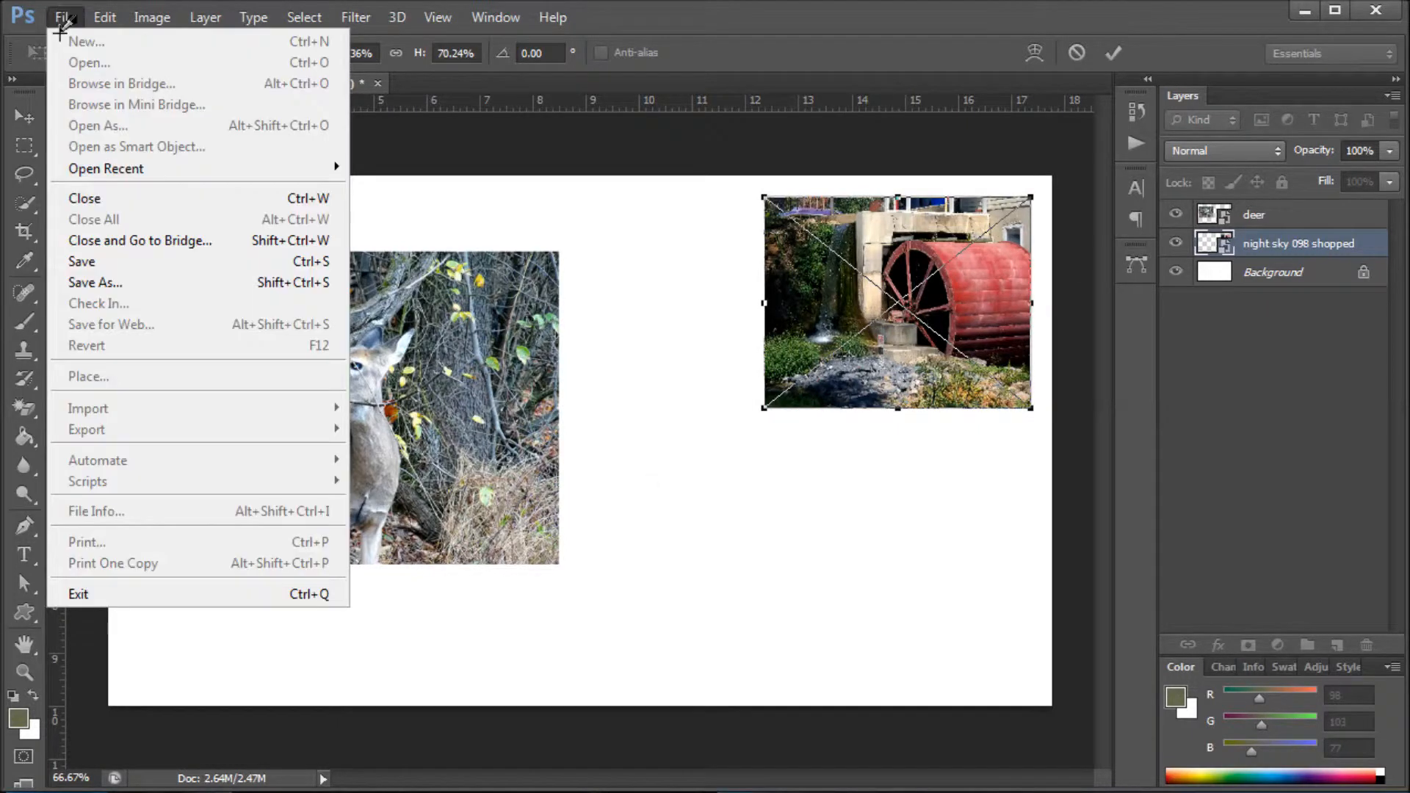
pyautogui.moveTo(91, 211)
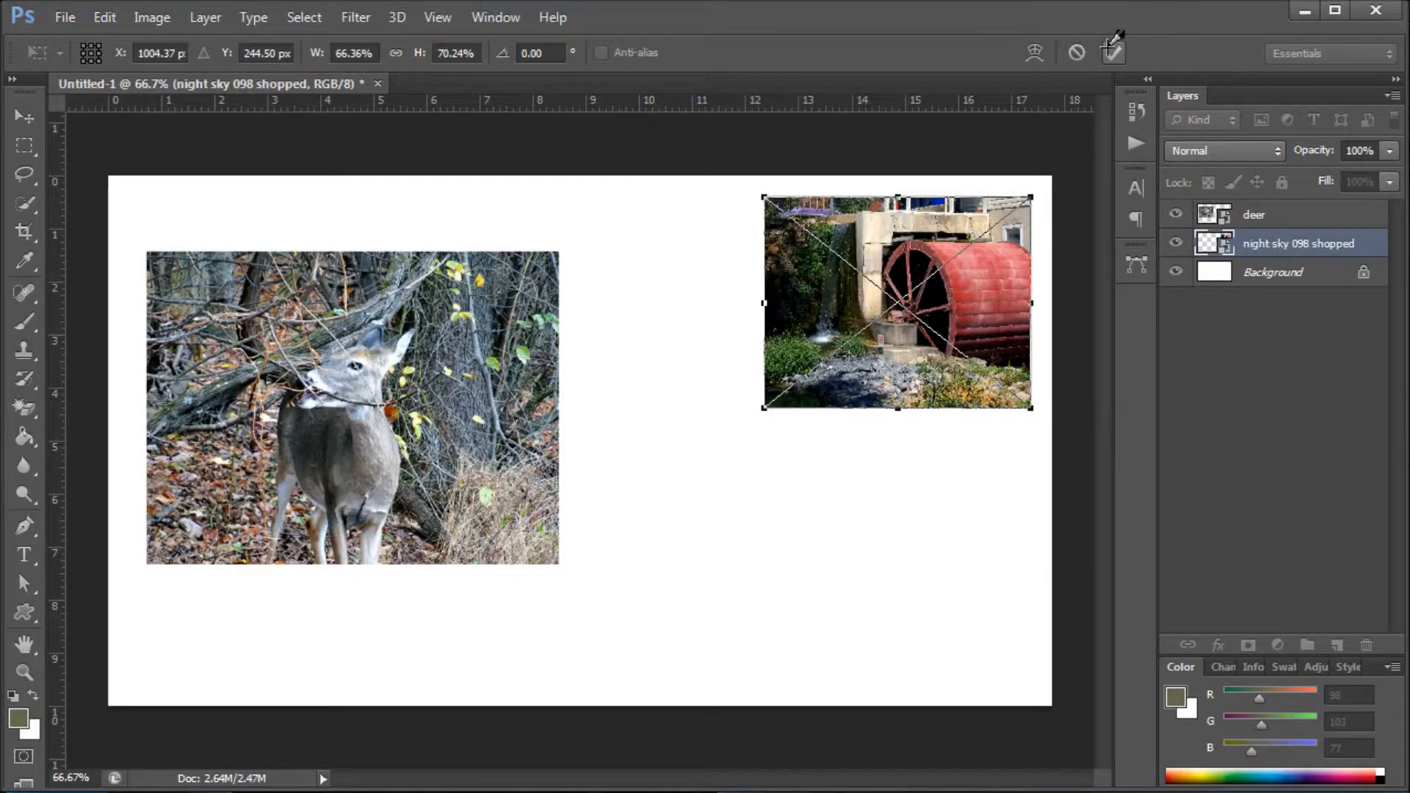
# - Commit the water mill resize and place the 'cat3 shopped' kitten image as a new layer
pyautogui.click(65, 16)
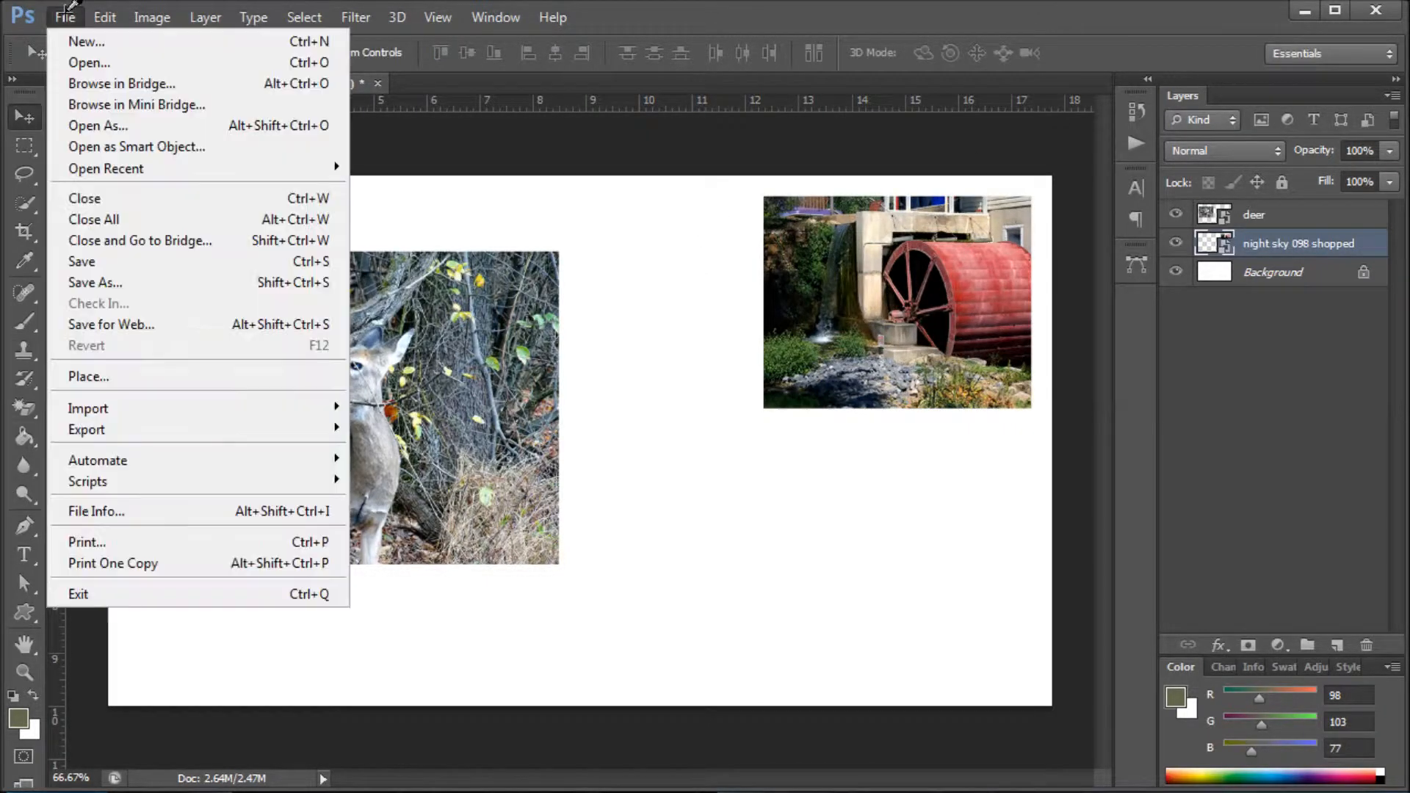
pyautogui.moveTo(114, 373)
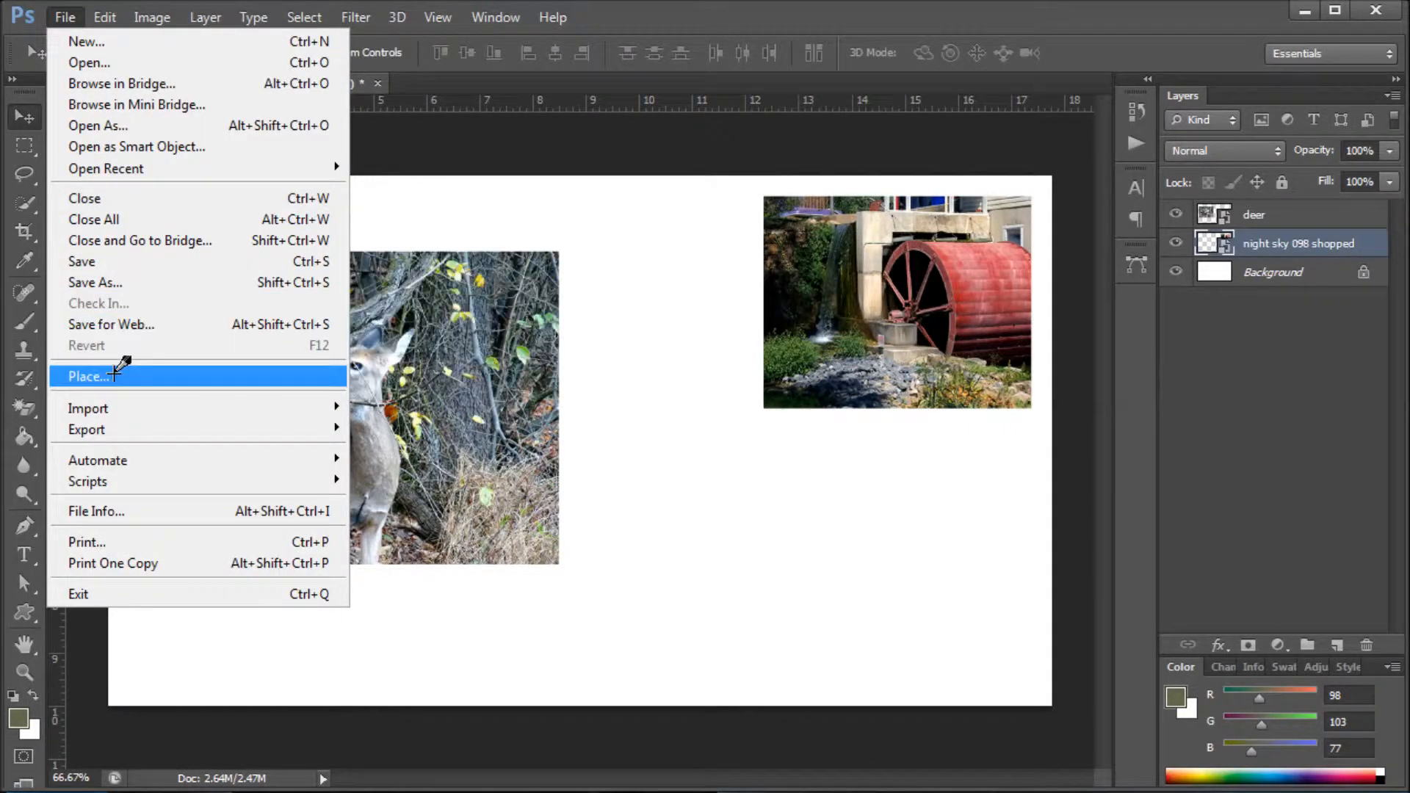
pyautogui.click(85, 376)
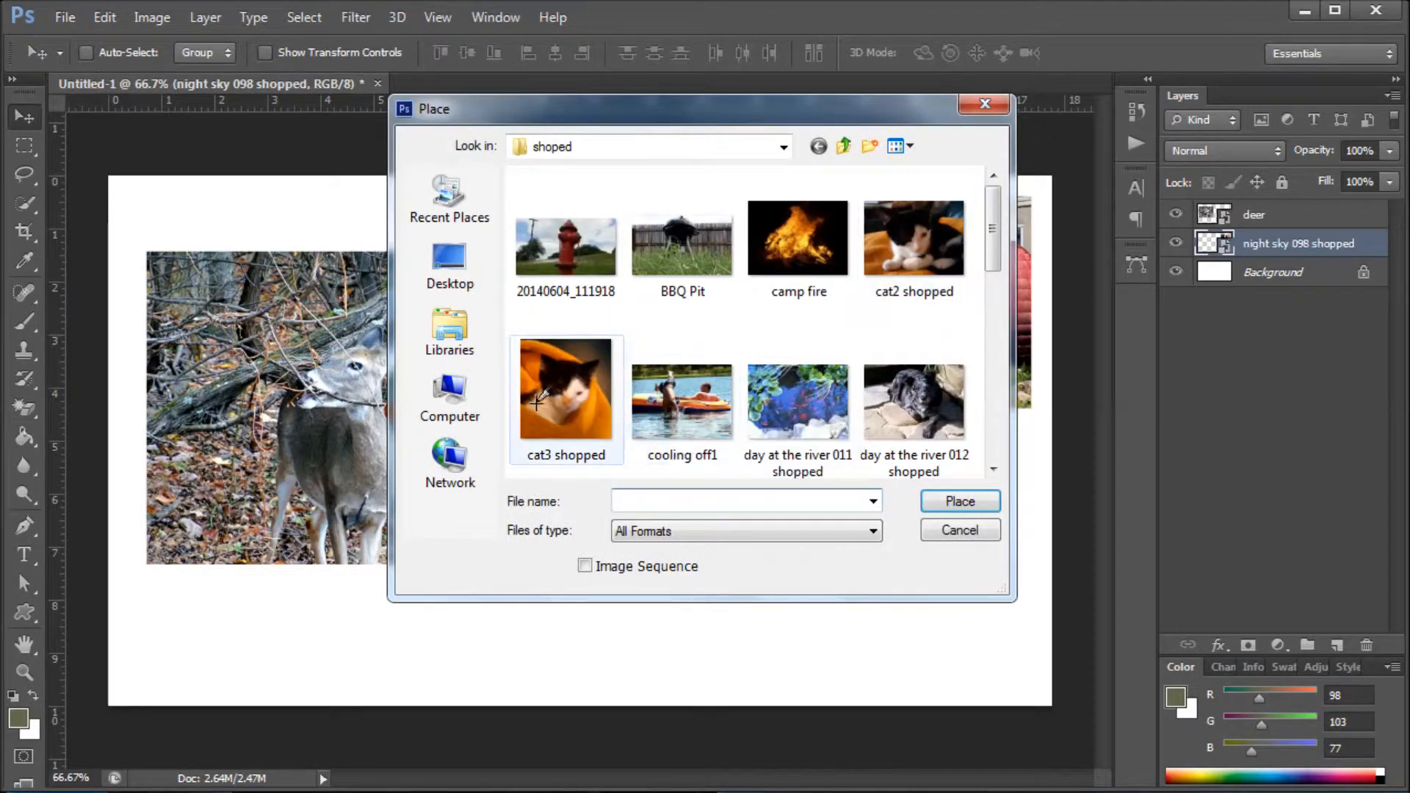
pyautogui.click(565, 391)
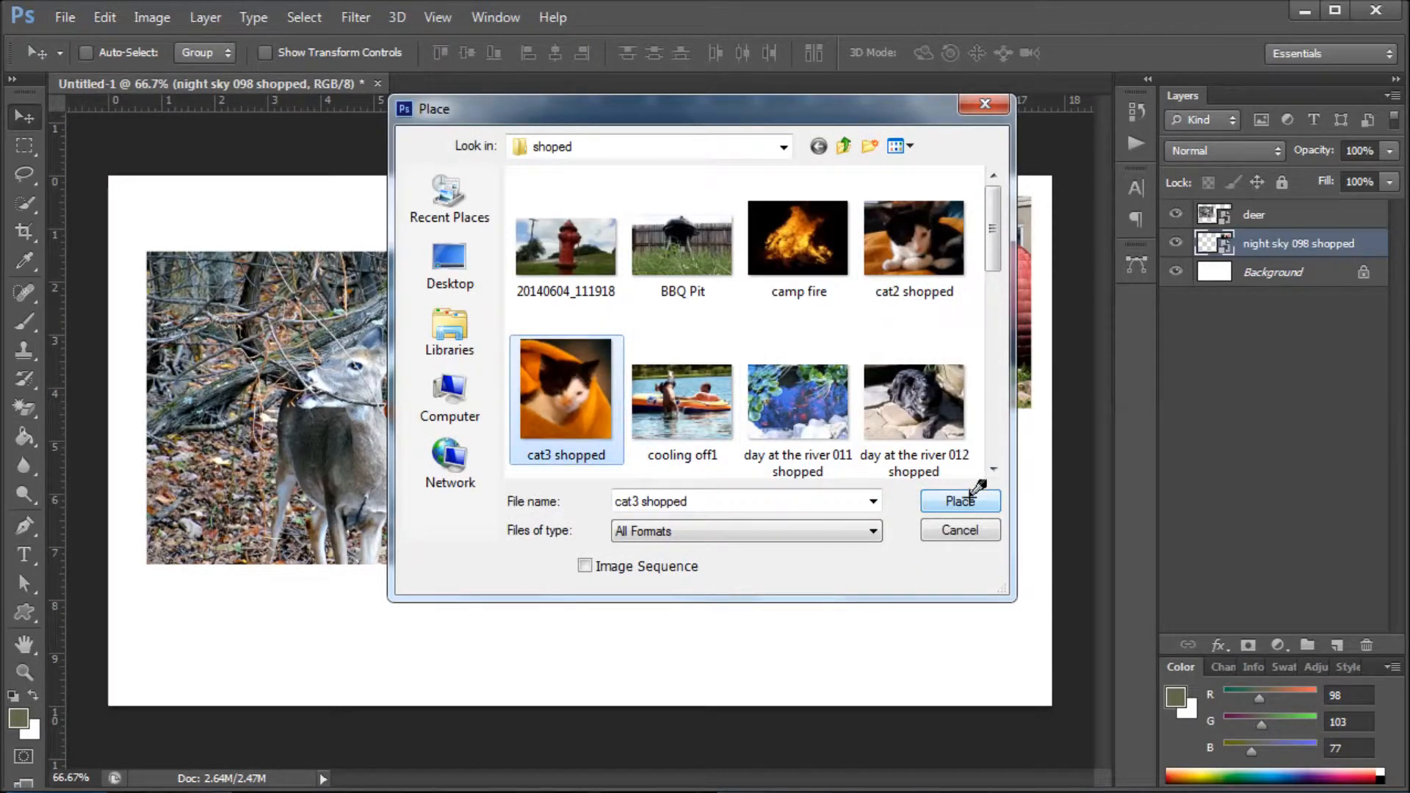
pyautogui.click(961, 501)
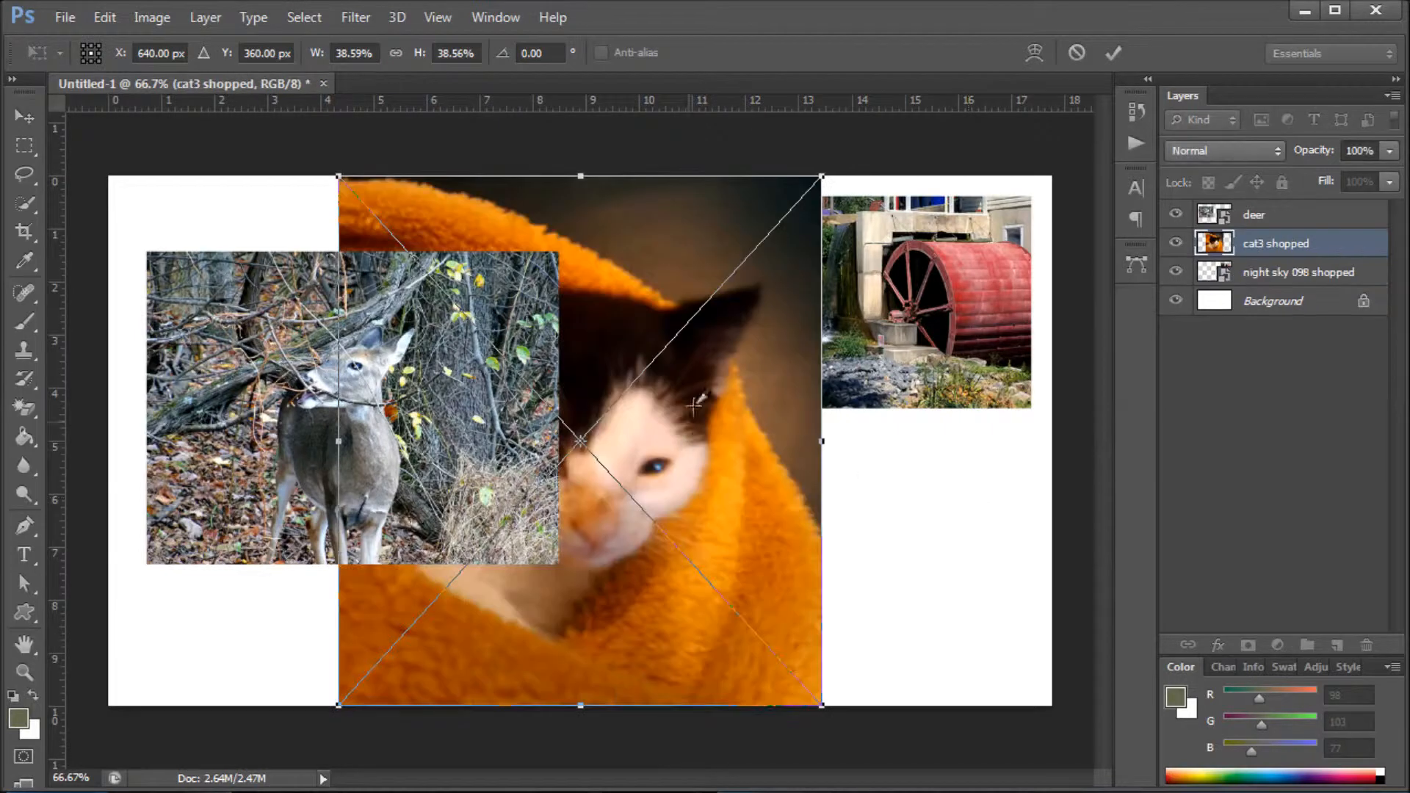
# - Shrink the kitten photo to about a quarter size in the lower middle between the other photos
pyautogui.moveTo(819, 176); pyautogui.dragTo(759, 255)
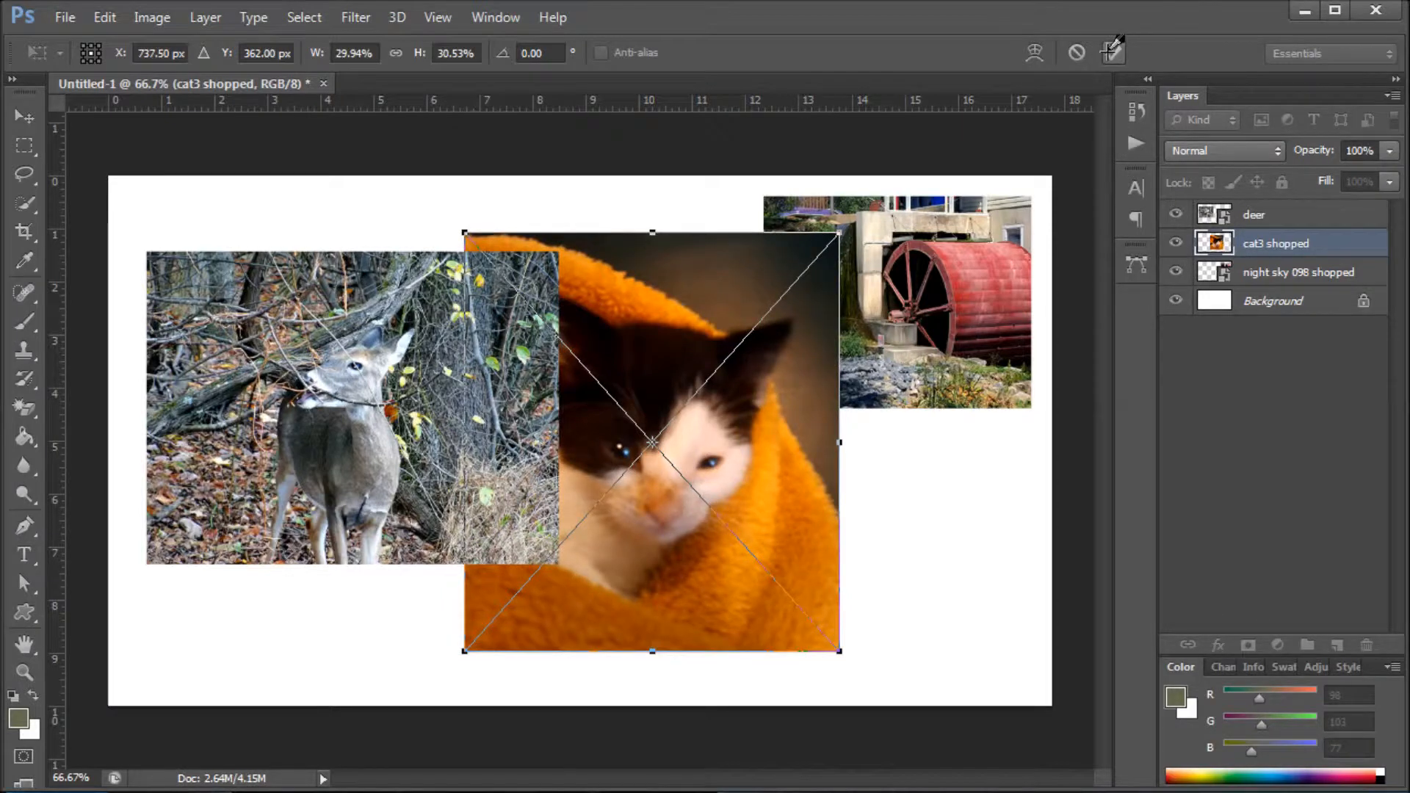
pyautogui.press('Enter')
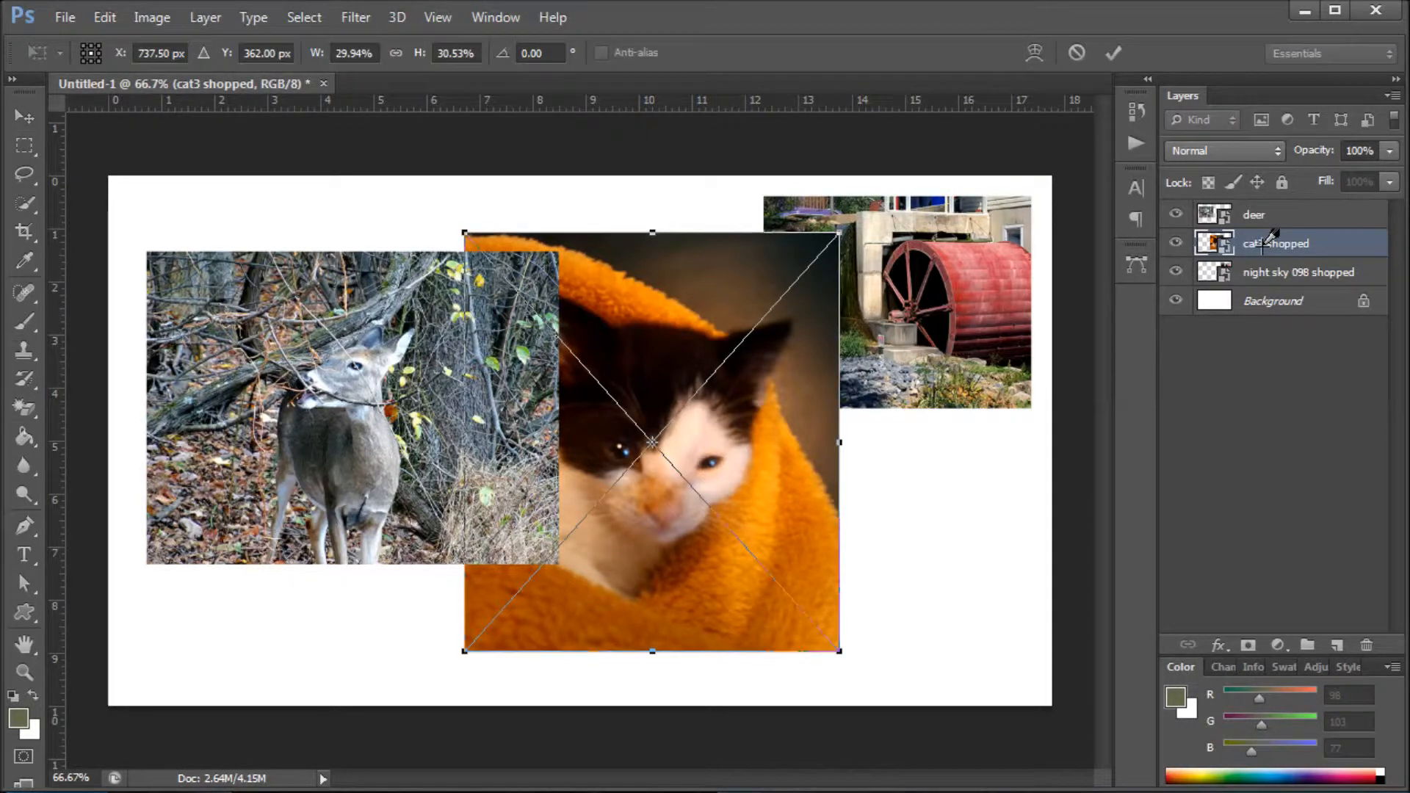
pyautogui.moveTo(836, 232); pyautogui.dragTo(764, 326)
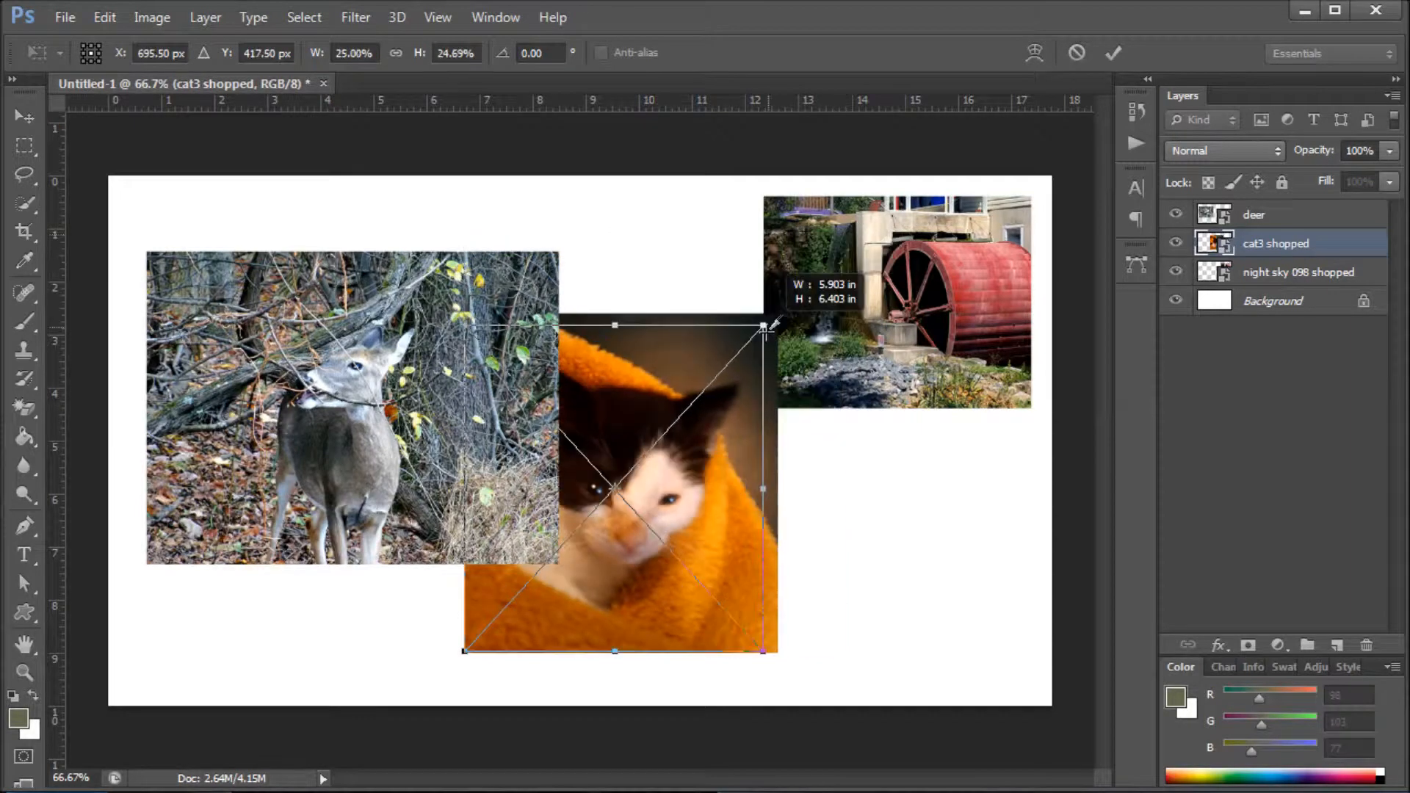